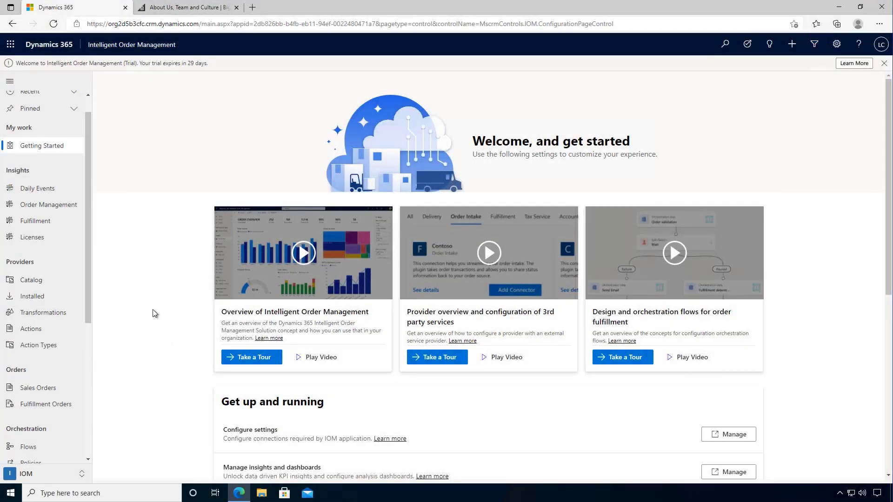
Step: Open the provider catalog from 'Set up providers for third-party services' on Getting Started
{"action": "scroll", "scroll_direction": "down", "scroll_amount": 3}
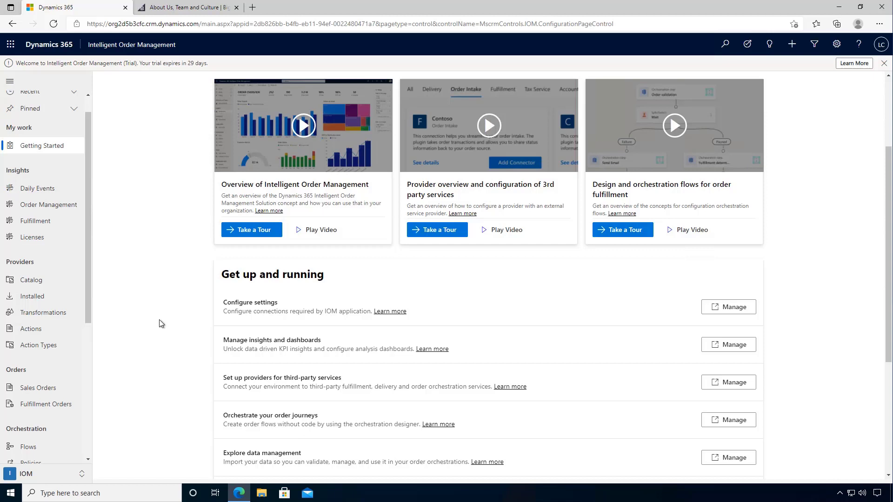
{"action": "mouse_move", "coordinate": [259, 382]}
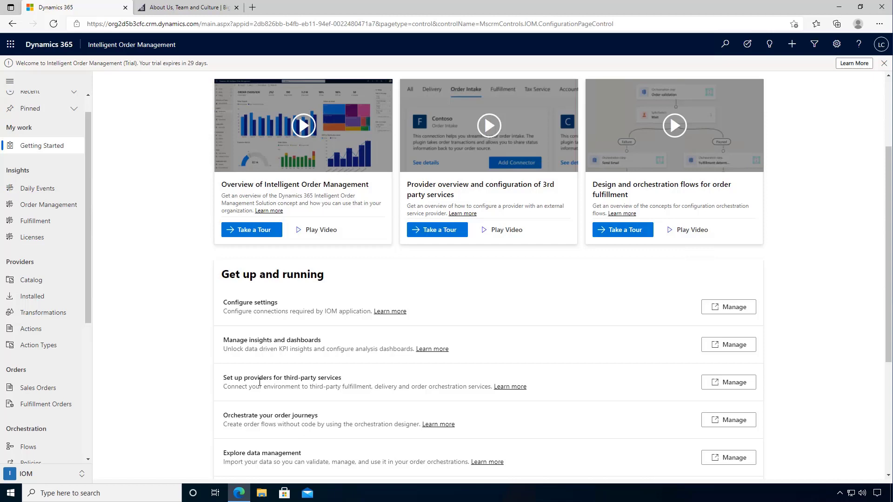
{"action": "left_click", "coordinate": [728, 382]}
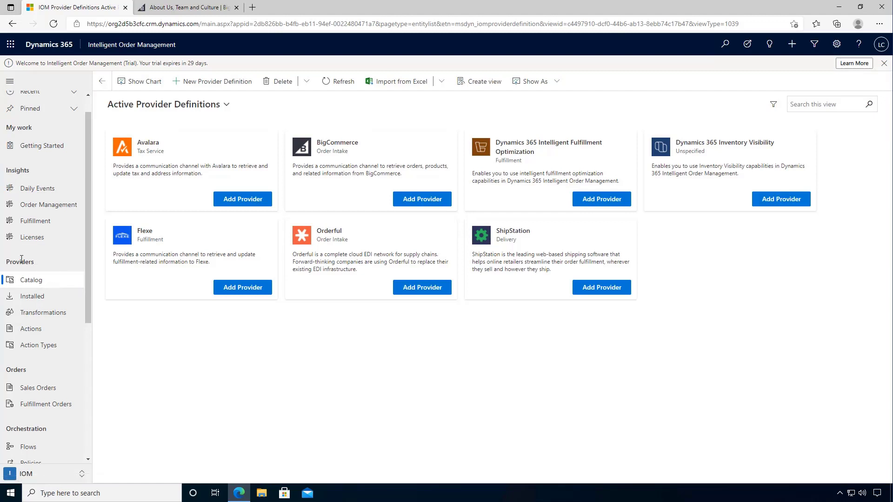
{"action": "mouse_move", "coordinate": [273, 197]}
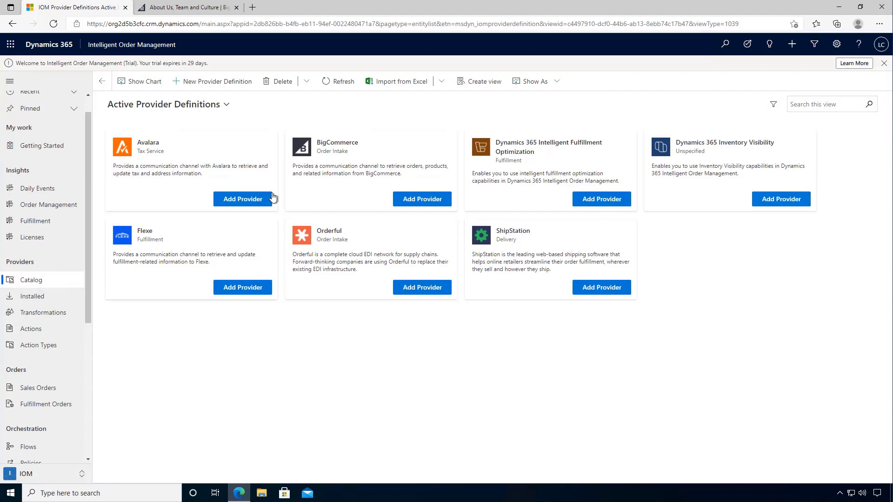
{"action": "mouse_move", "coordinate": [354, 186]}
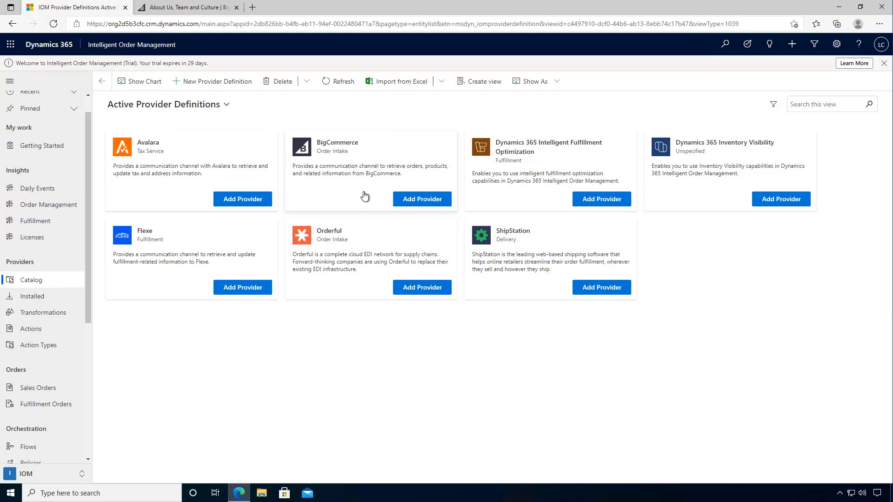
{"action": "mouse_move", "coordinate": [340, 161]}
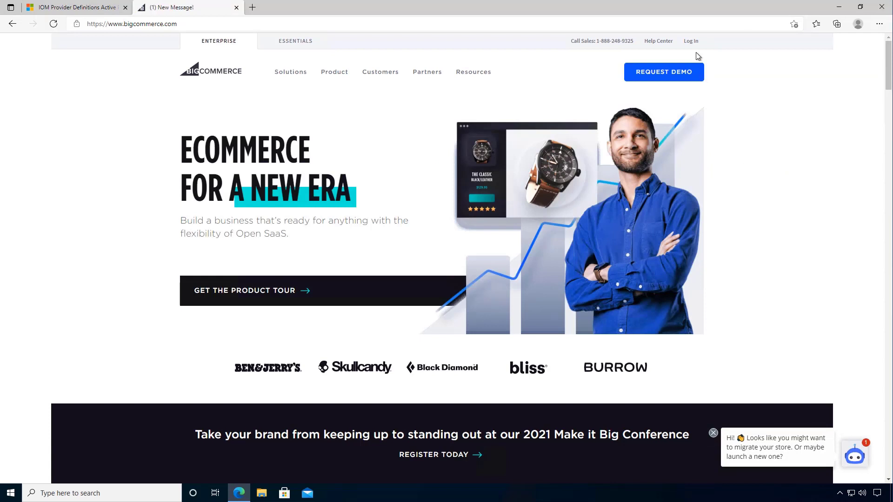
Step: Sign up for a BigCommerce trial store named IOMSTRIAL, business size $50K to $250K
{"action": "left_click", "coordinate": [690, 41]}
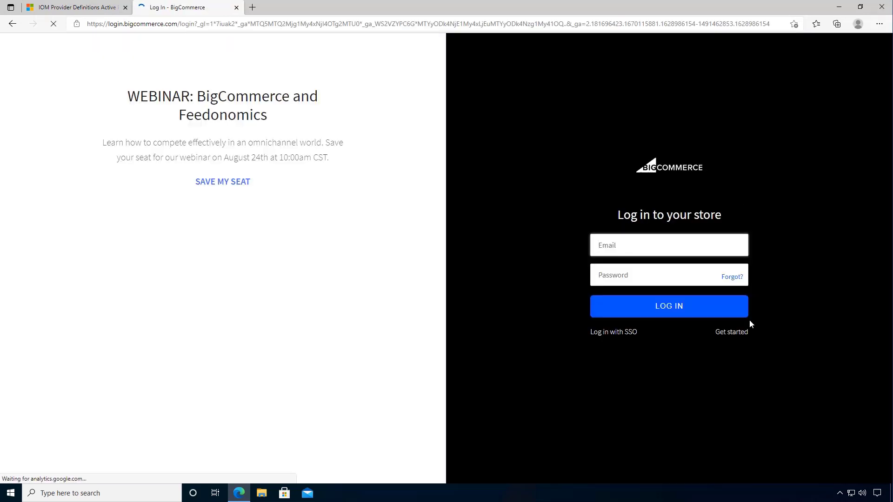
{"action": "left_click", "coordinate": [730, 332]}
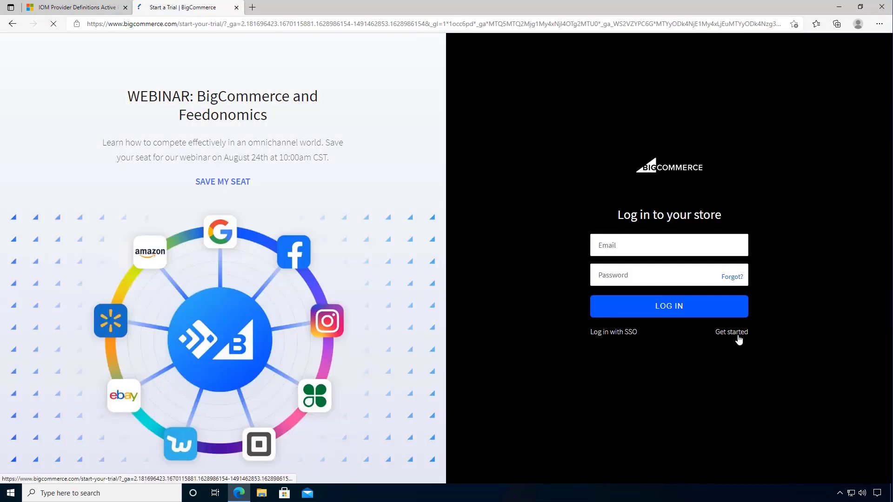
{"action": "left_click", "coordinate": [731, 332]}
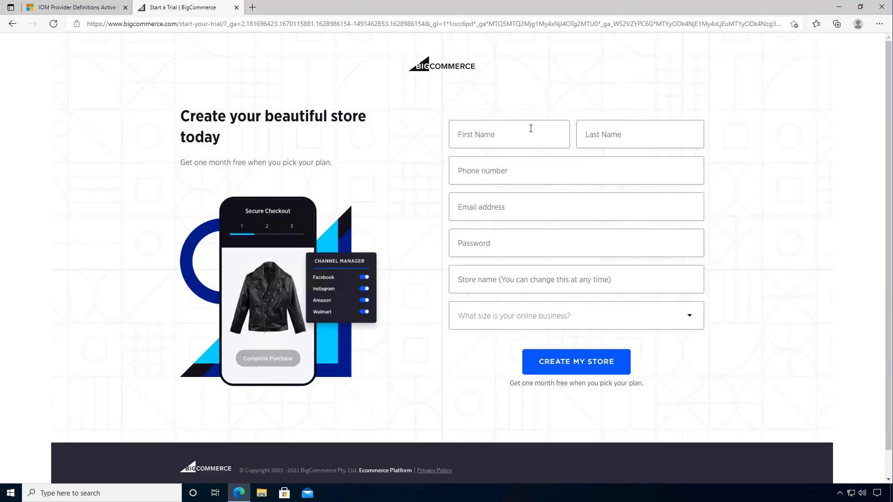
{"action": "left_click", "coordinate": [508, 134]}
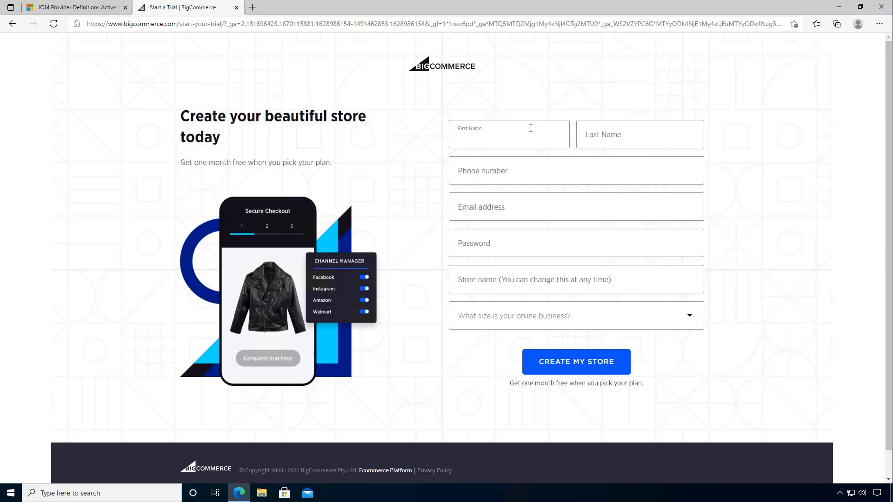
{"action": "left_click", "coordinate": [508, 135]}
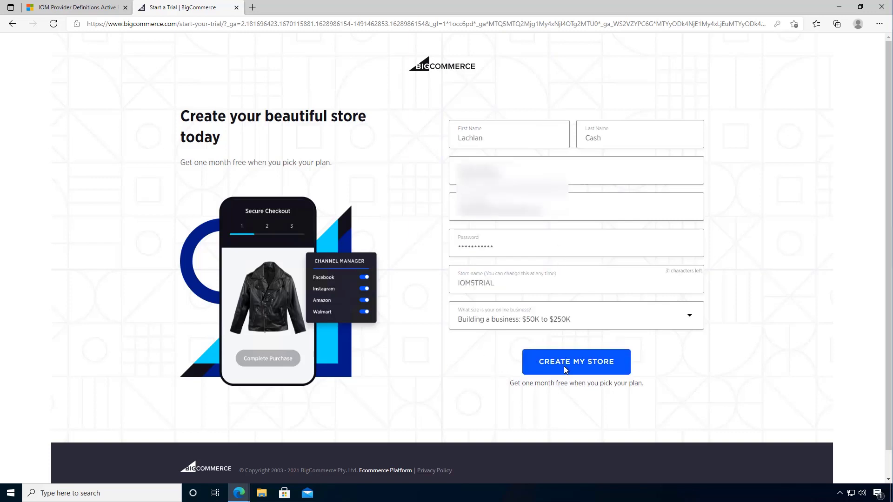
{"action": "left_click", "coordinate": [576, 362]}
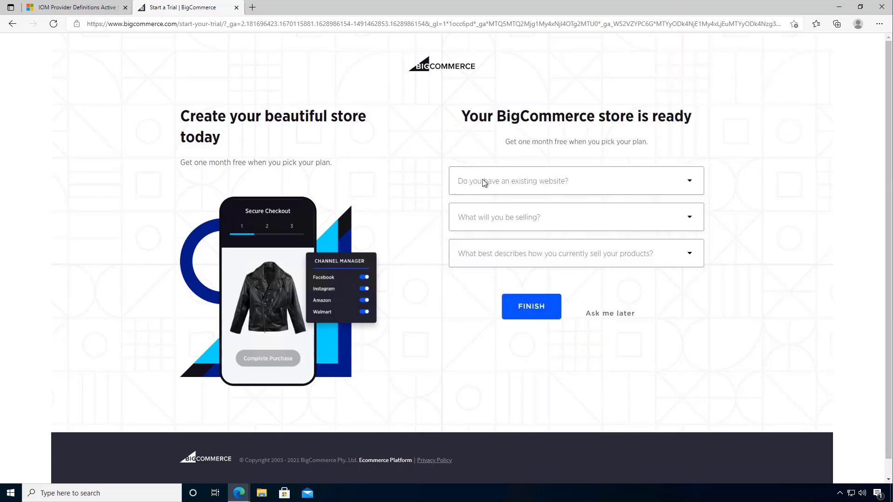
Step: Answer No existing website, Hardware/Home Improvement, not selling yet, and finish the questionnaire
{"action": "left_click", "coordinate": [575, 180]}
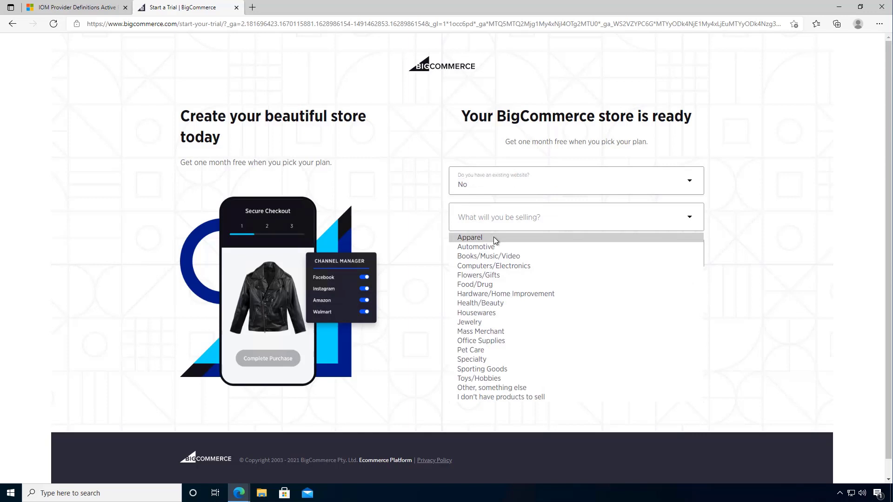
{"action": "mouse_move", "coordinate": [504, 293]}
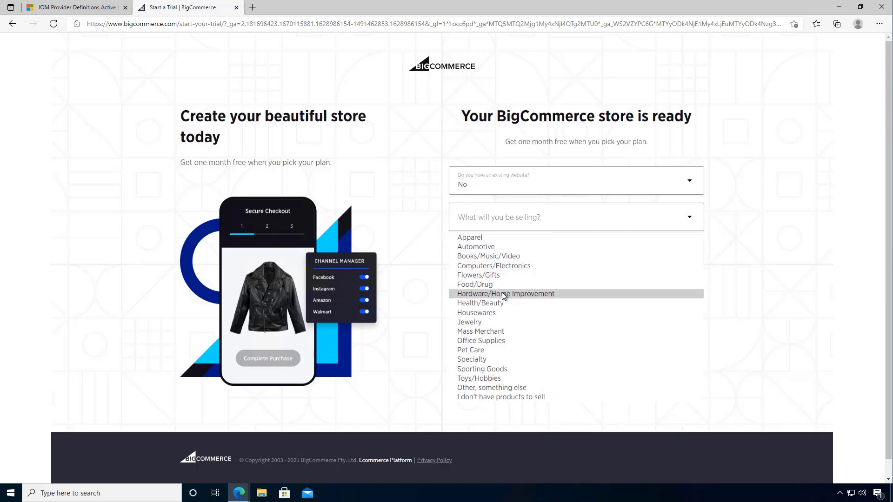
{"action": "left_click", "coordinate": [505, 293]}
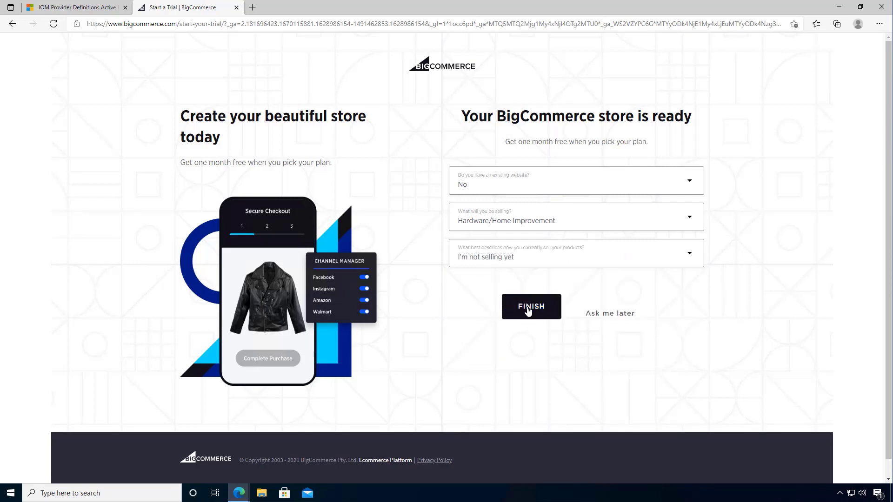
{"action": "left_click", "coordinate": [530, 307]}
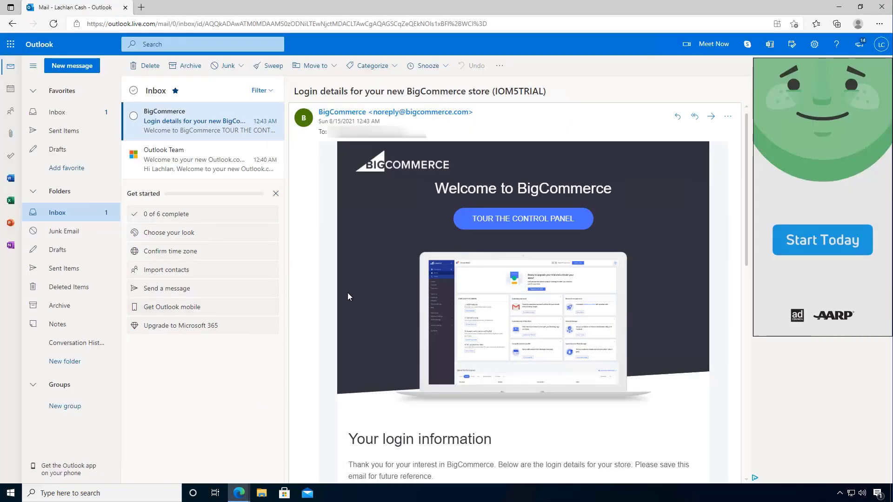
Step: Follow the admin URL in the BigCommerce login email and log in to IOMSTRIAL
{"action": "scroll", "scroll_direction": "down", "scroll_amount": 3}
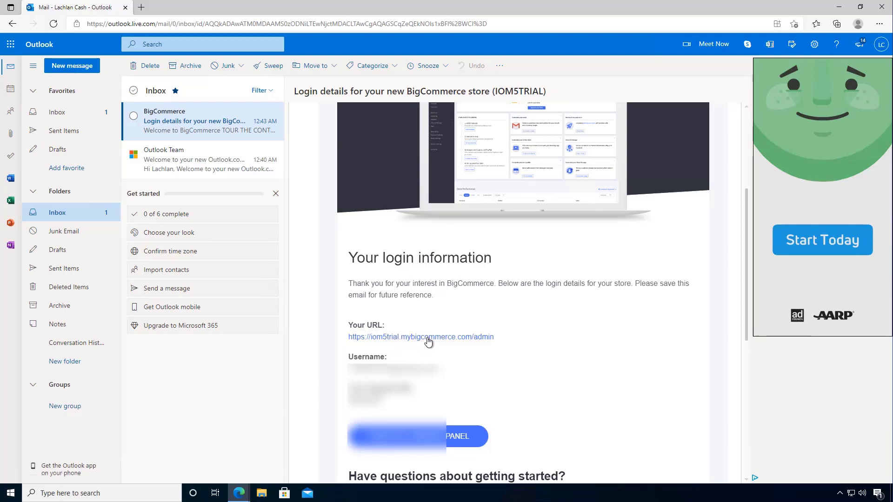
{"action": "left_click", "coordinate": [421, 336]}
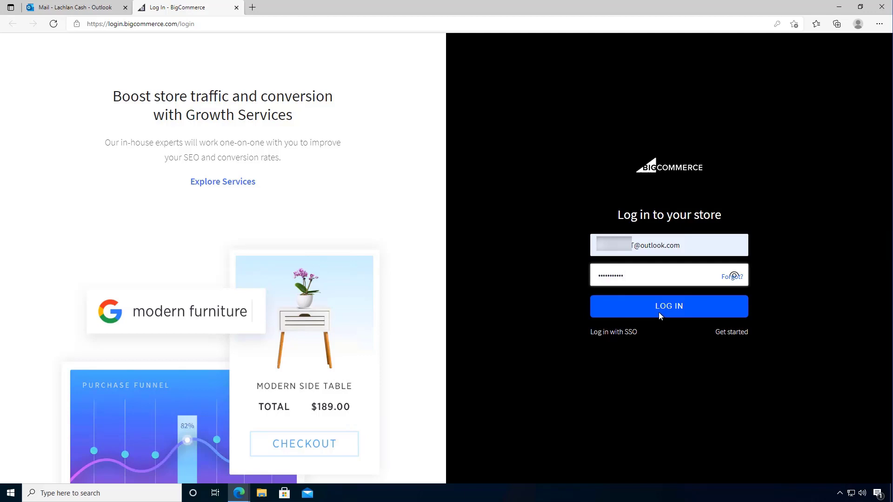
{"action": "mouse_move", "coordinate": [687, 312]}
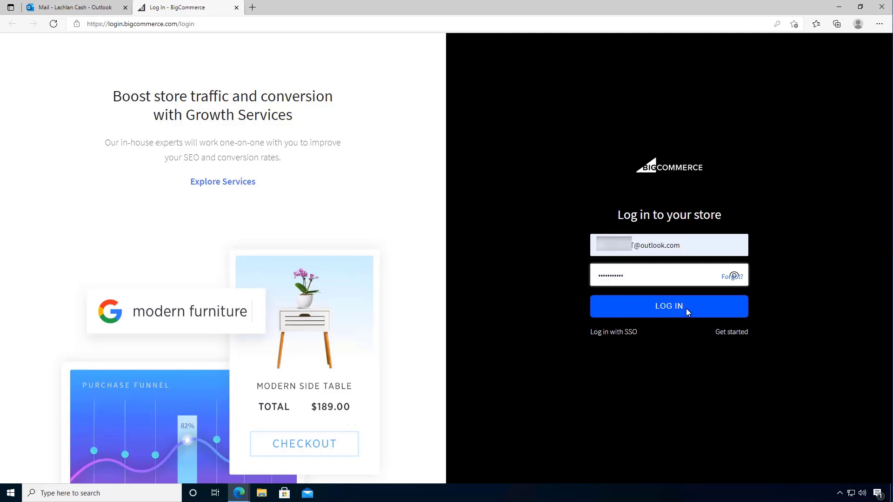
{"action": "left_click", "coordinate": [669, 306]}
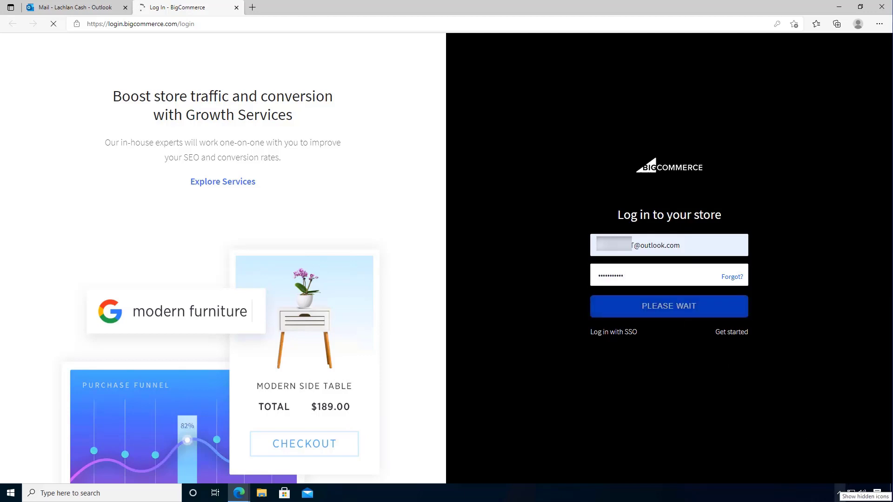
{"action": "left_click", "coordinate": [668, 306]}
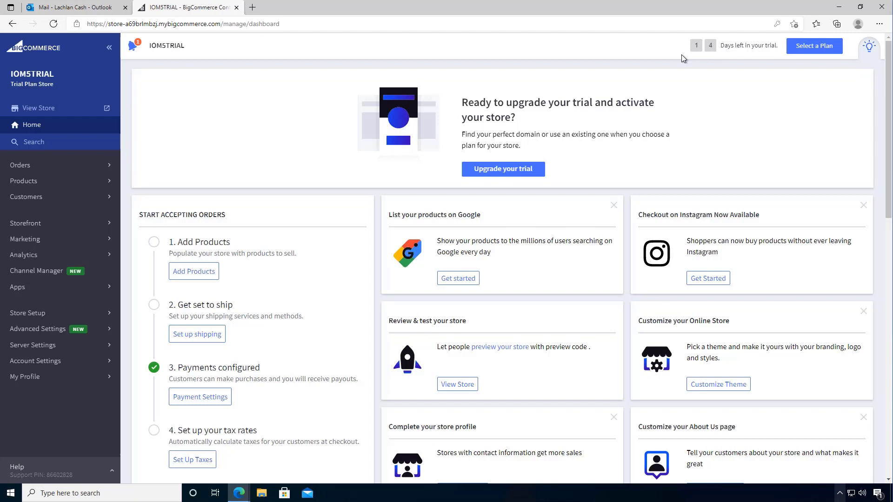
{"action": "mouse_move", "coordinate": [163, 56]}
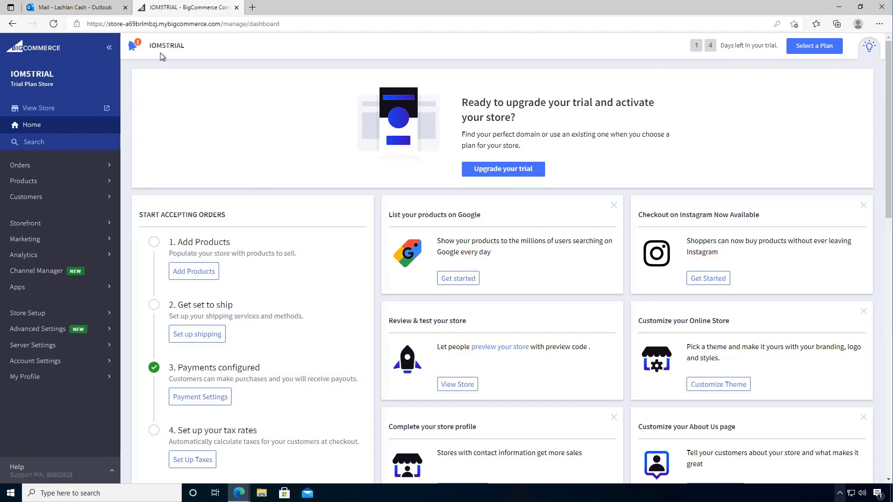
{"action": "mouse_move", "coordinate": [108, 296]}
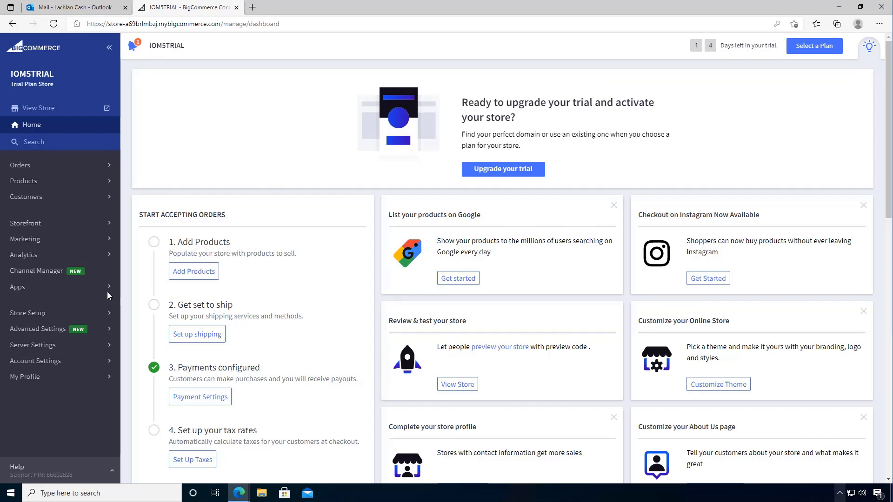
{"action": "mouse_move", "coordinate": [35, 404]}
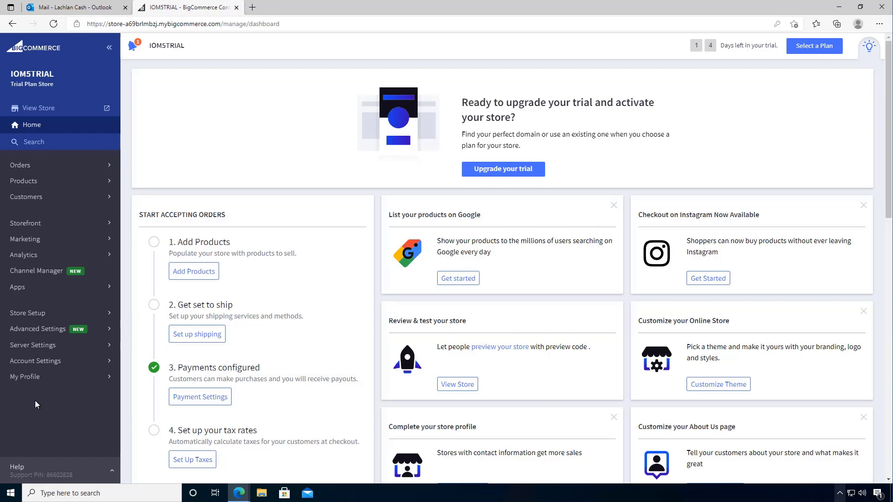
{"action": "mouse_move", "coordinate": [51, 392]}
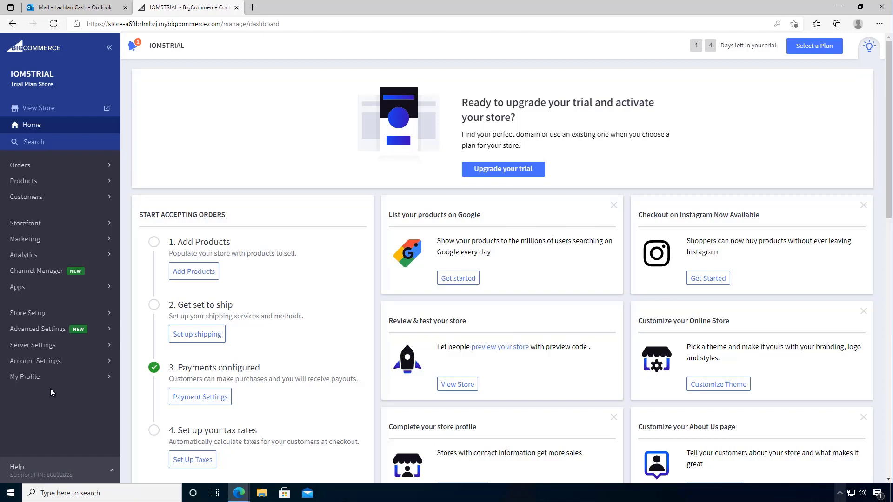
{"action": "mouse_move", "coordinate": [53, 289]}
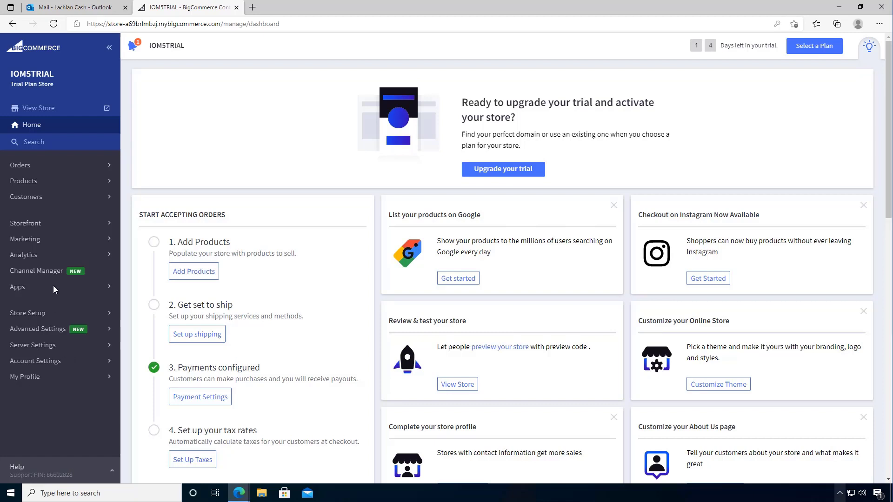
{"action": "mouse_move", "coordinate": [48, 334]}
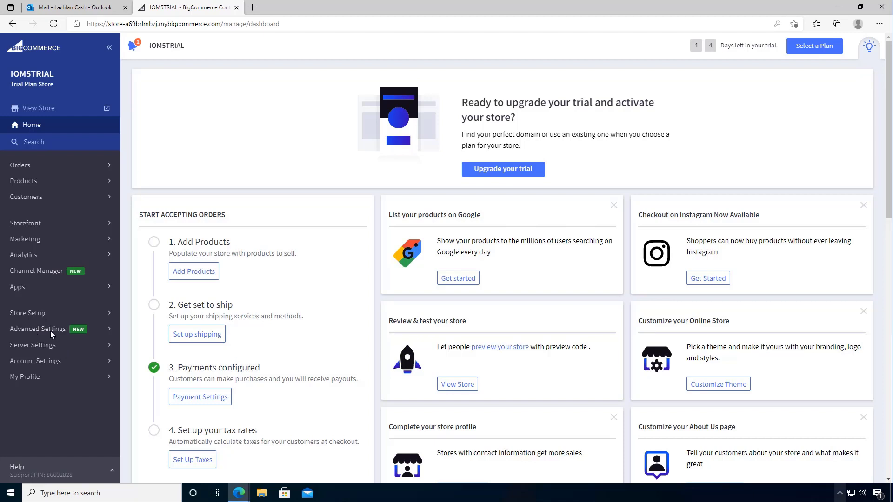
Step: Navigate to Advanced Settings > API Accounts in the IOMSTRIAL admin
{"action": "left_click", "coordinate": [38, 329]}
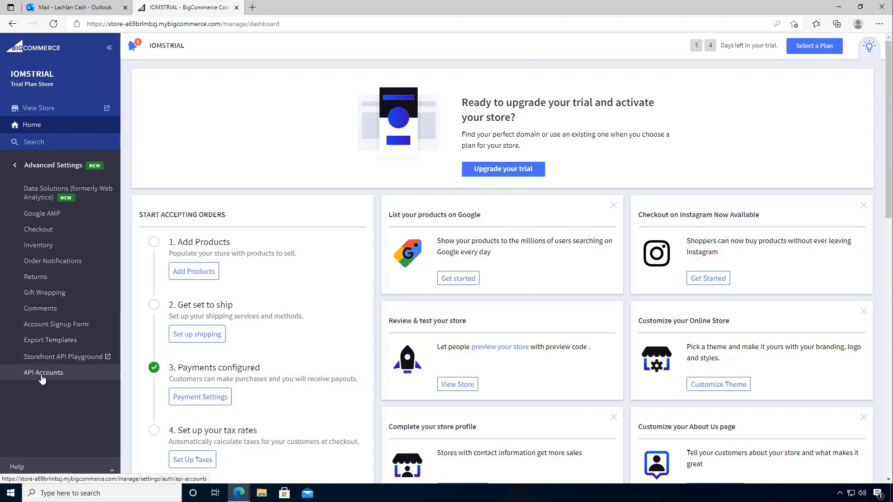
{"action": "left_click", "coordinate": [44, 373]}
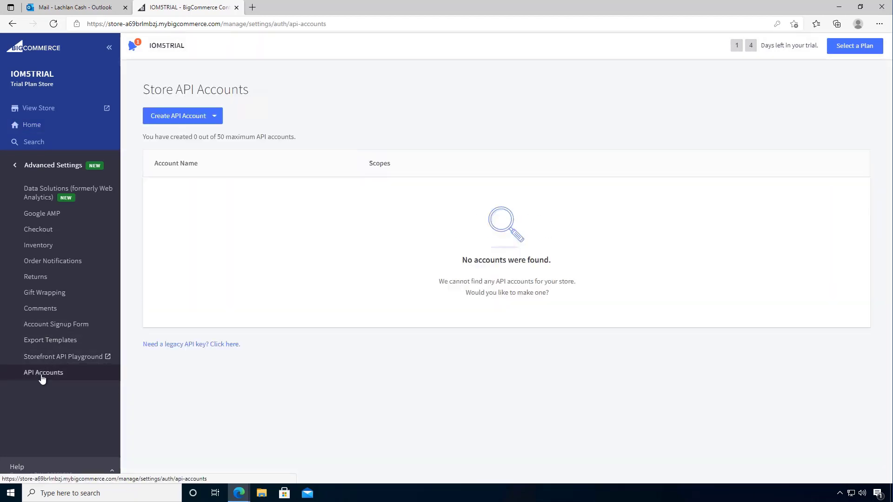
{"action": "left_click", "coordinate": [182, 116]}
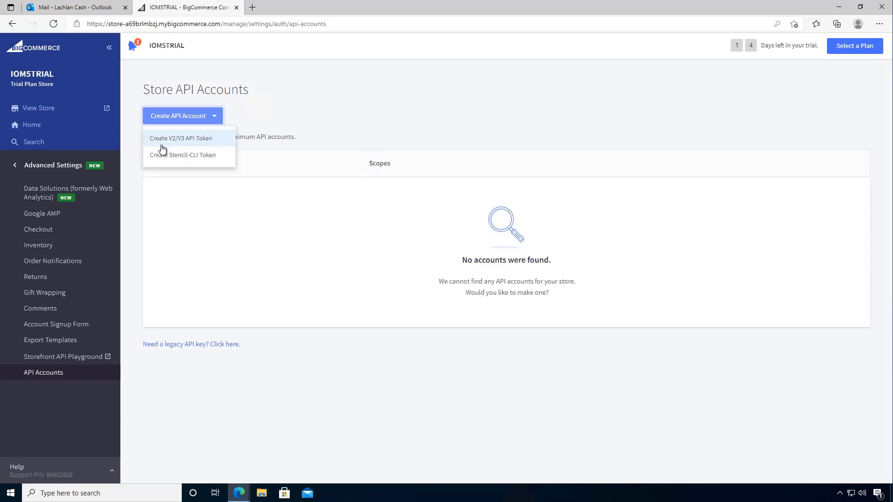
{"action": "left_click", "coordinate": [180, 138]}
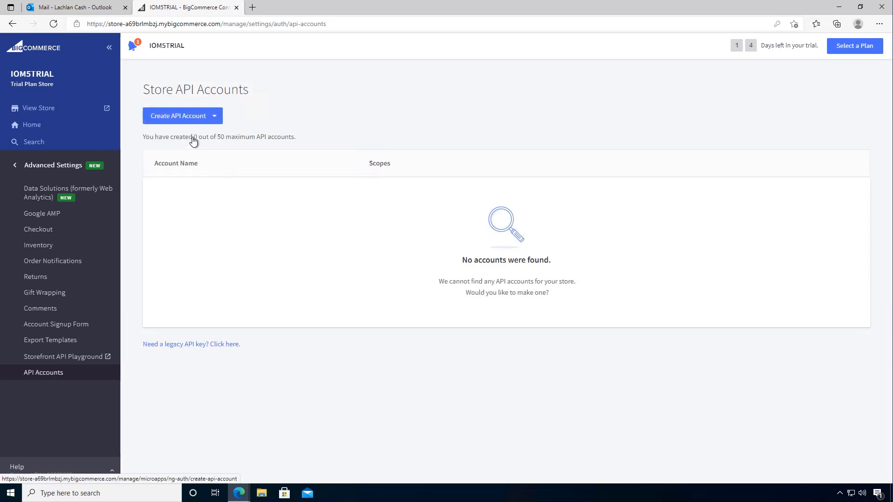
Step: Save API account IOMDEMOTRIAL with modify/manage access on all OAuth scopes
{"action": "left_click", "coordinate": [178, 115]}
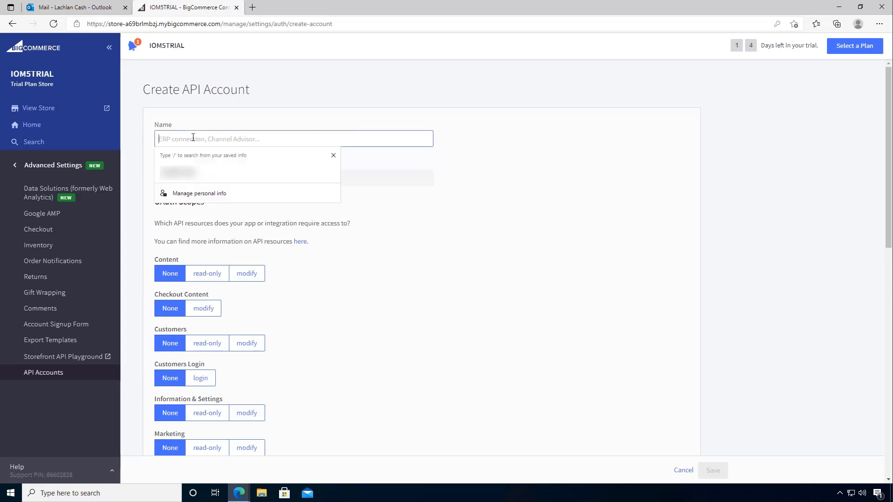
{"action": "type", "text": "IOM"}
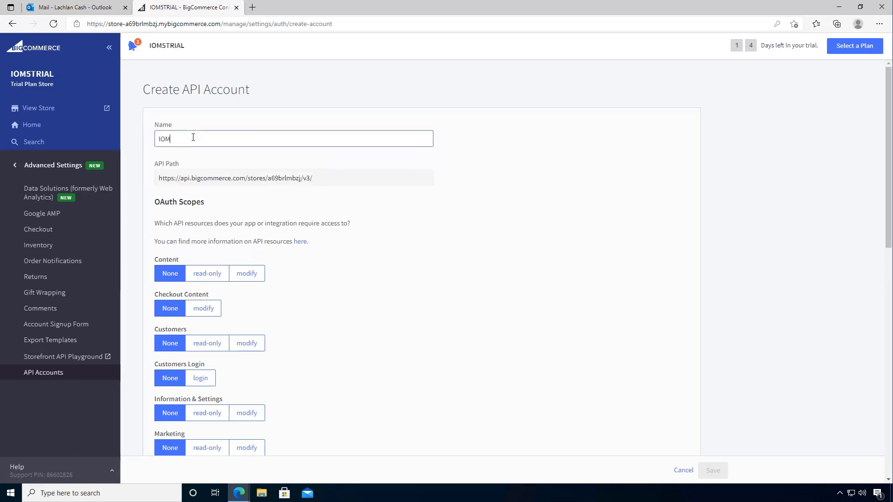
{"action": "type", "text": "DEMOTRIAL"}
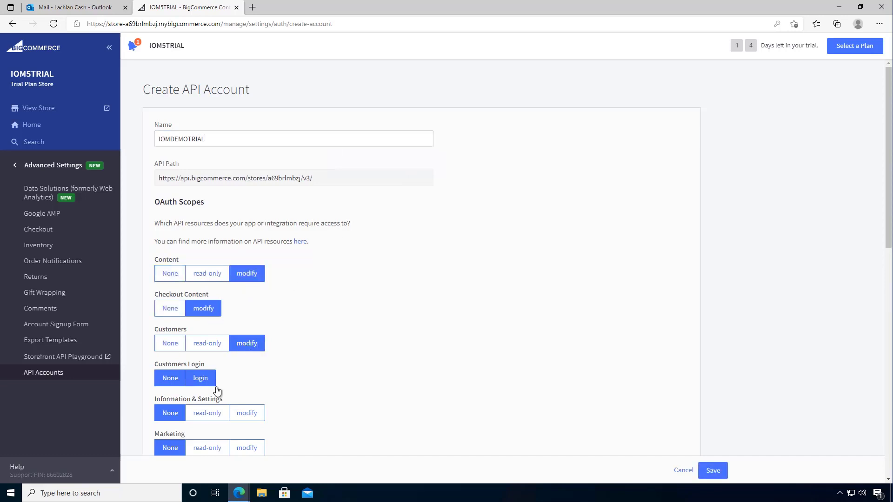
{"action": "scroll", "scroll_direction": "down", "scroll_amount": 3}
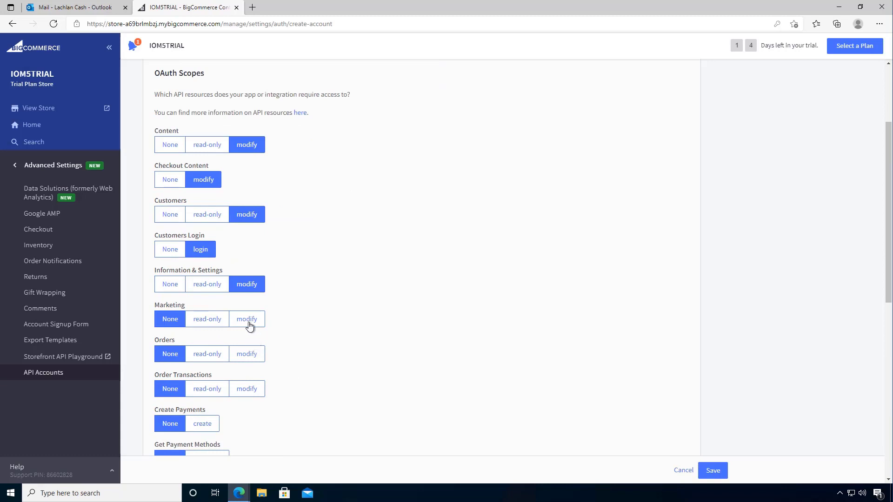
{"action": "left_click", "coordinate": [246, 319]}
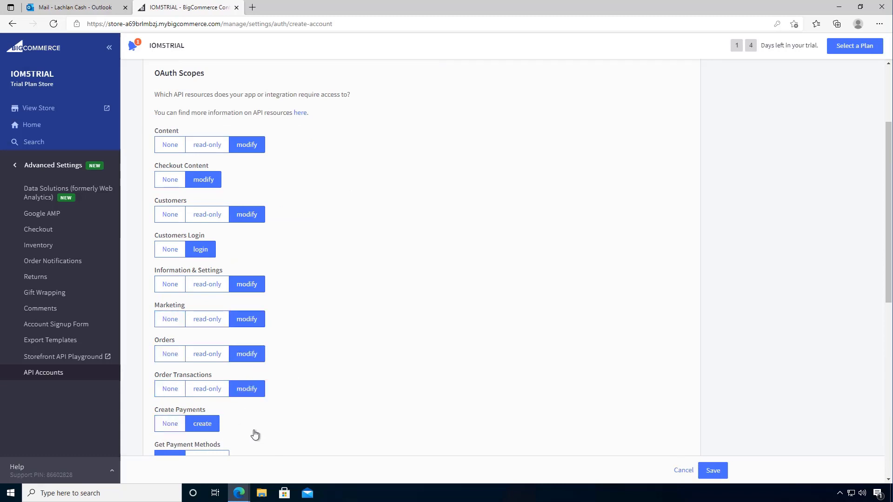
{"action": "scroll", "scroll_direction": "down", "scroll_amount": 3}
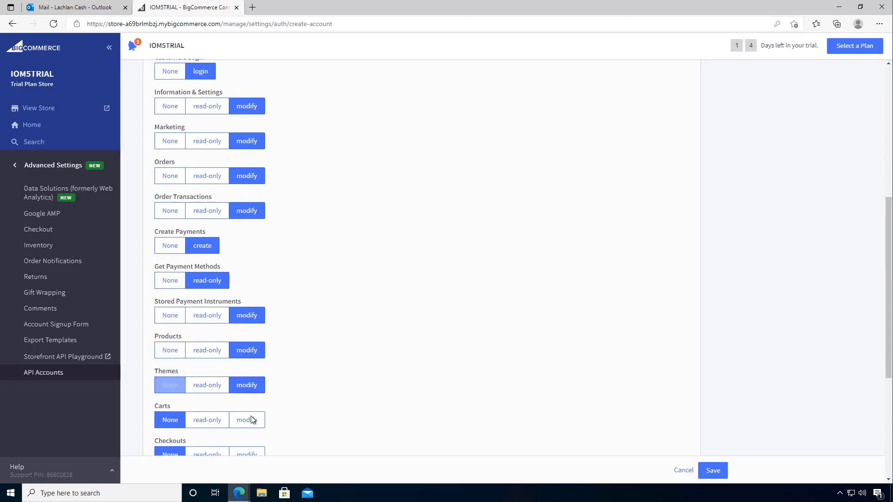
{"action": "scroll", "scroll_direction": "down", "scroll_amount": 3}
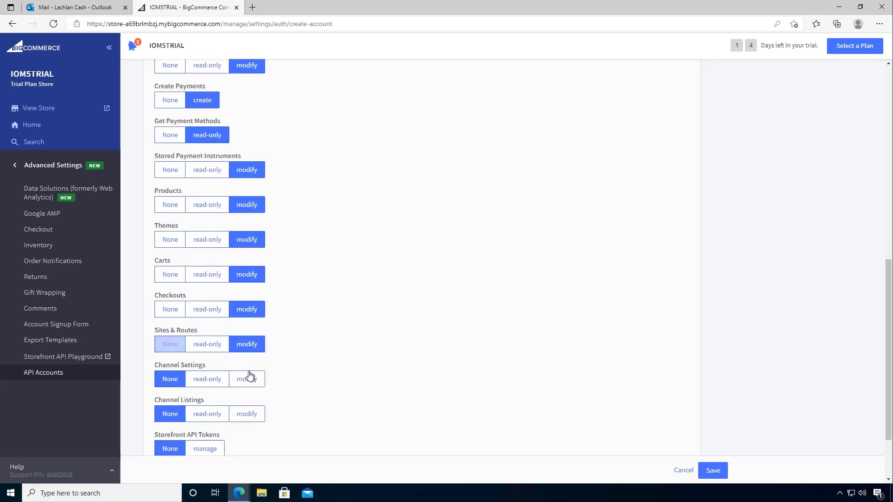
{"action": "scroll", "scroll_direction": "down", "scroll_amount": 3}
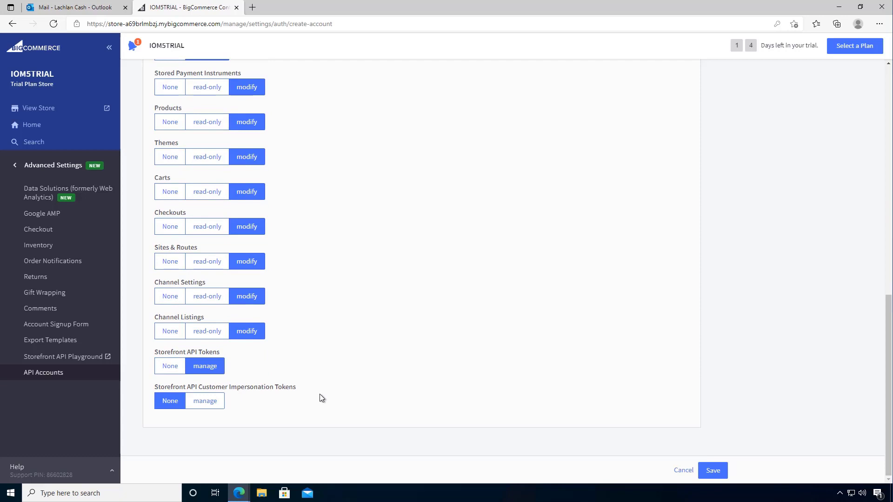
{"action": "left_click", "coordinate": [205, 401]}
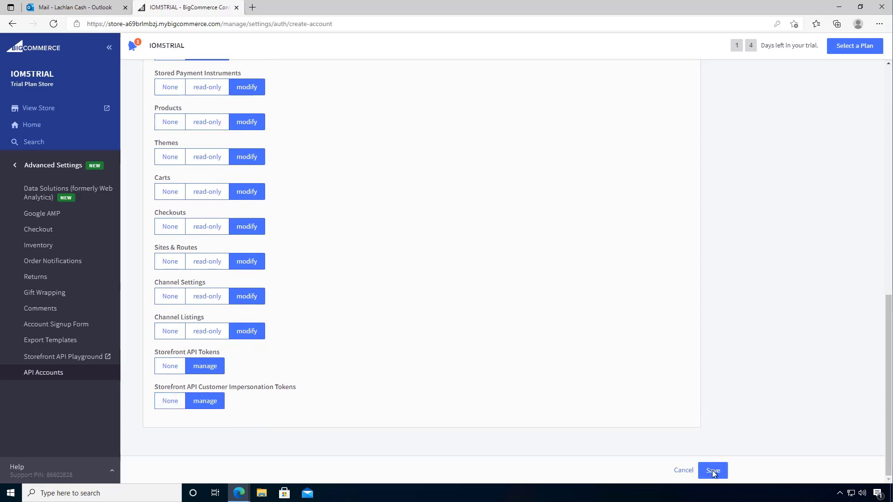
{"action": "left_click", "coordinate": [712, 470]}
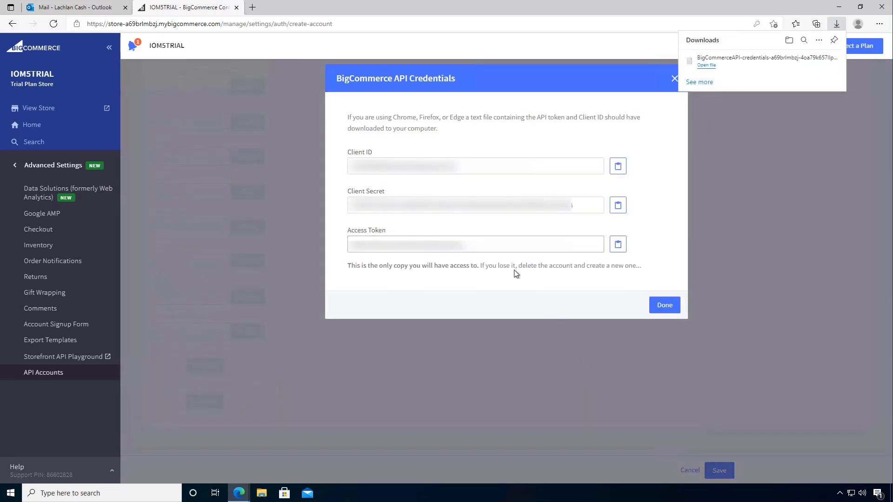
Step: Paste the access token, client secret and client ID into Notepad, then close the credentials dialog
{"action": "left_click", "coordinate": [617, 244]}
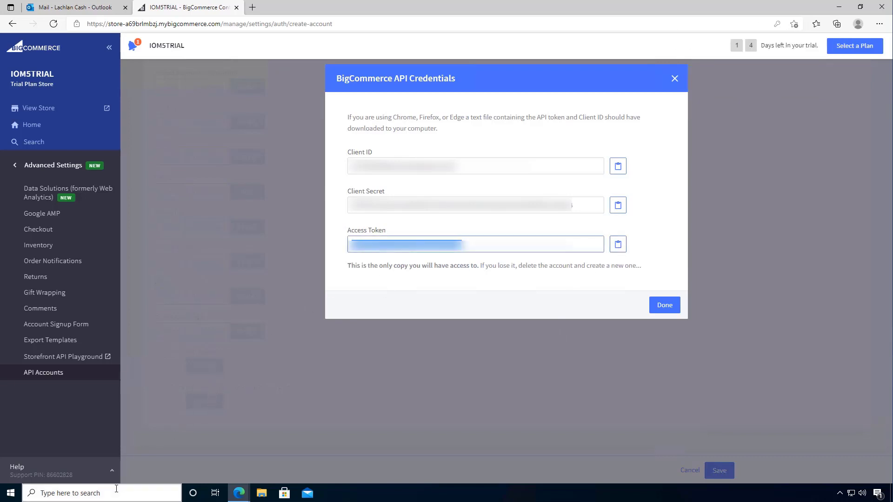
{"action": "type", "text": "note"}
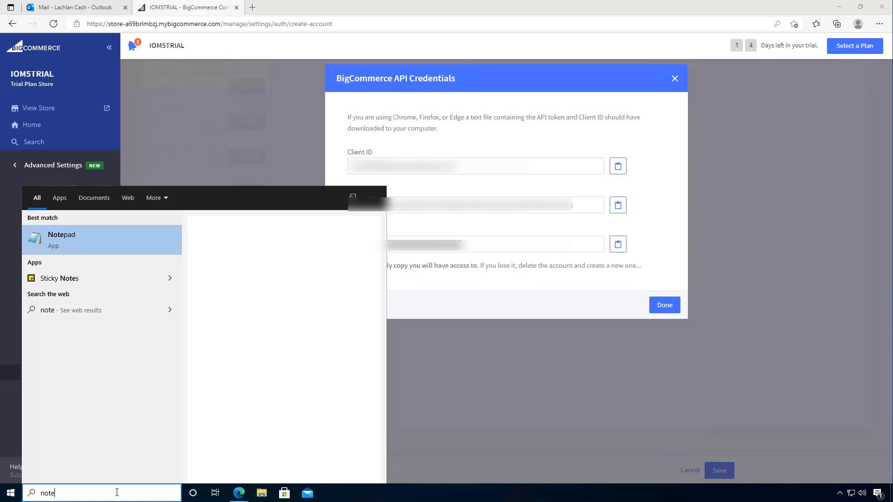
{"action": "left_click", "coordinate": [61, 238]}
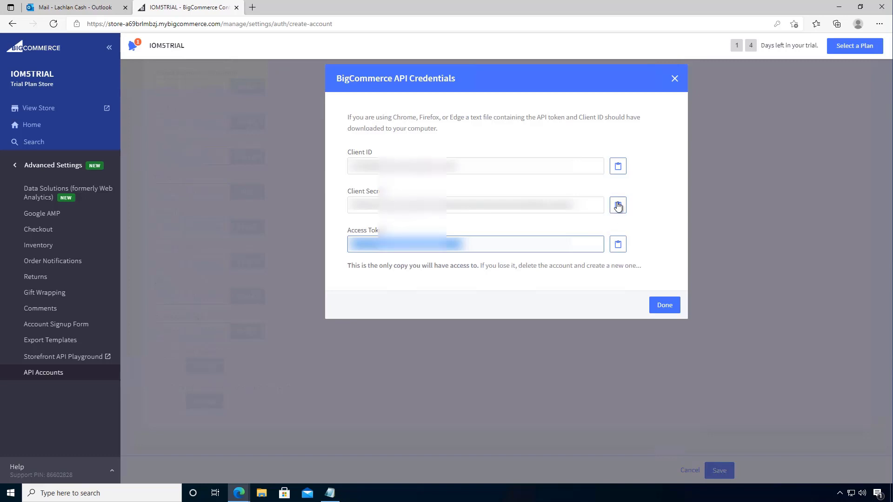
{"action": "left_click", "coordinate": [329, 493]}
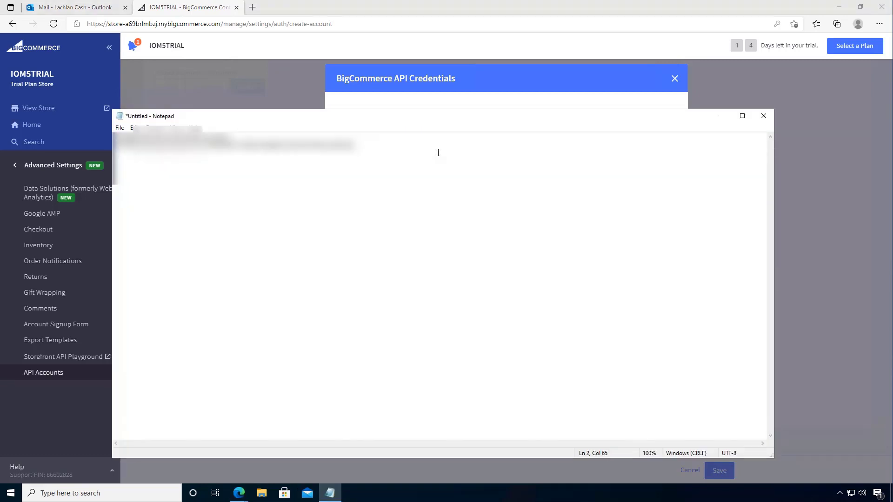
{"action": "left_click", "coordinate": [618, 165]}
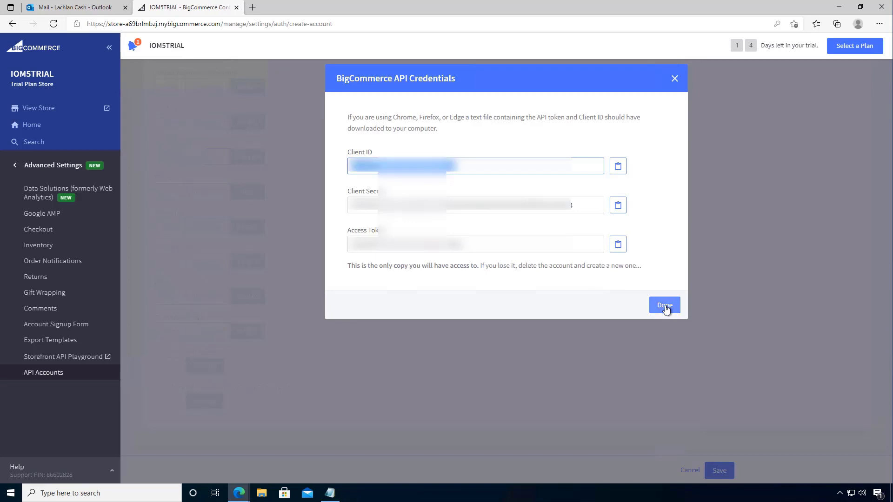
{"action": "left_click", "coordinate": [664, 305]}
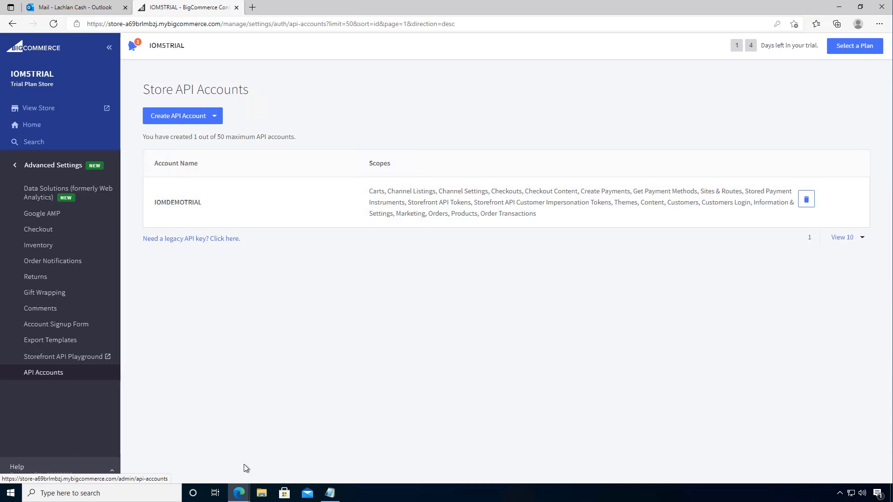
{"action": "mouse_move", "coordinate": [239, 493]}
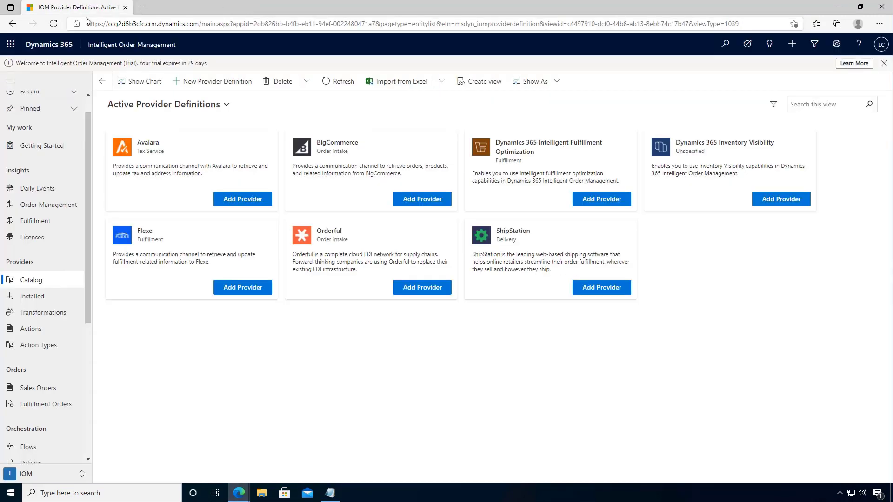
{"action": "mouse_move", "coordinate": [225, 176]}
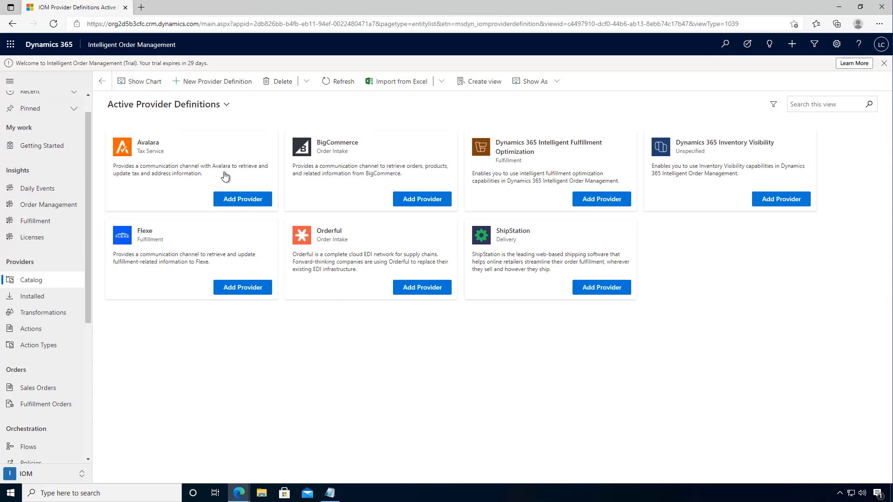
{"action": "mouse_move", "coordinate": [413, 212]}
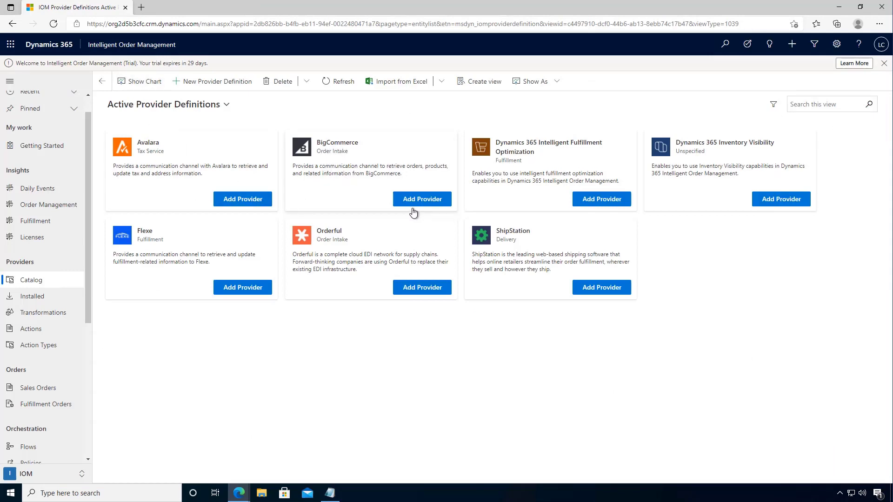
Step: Add the BigCommerce provider from the catalog and accept its terms and conditions
{"action": "left_click", "coordinate": [421, 198]}
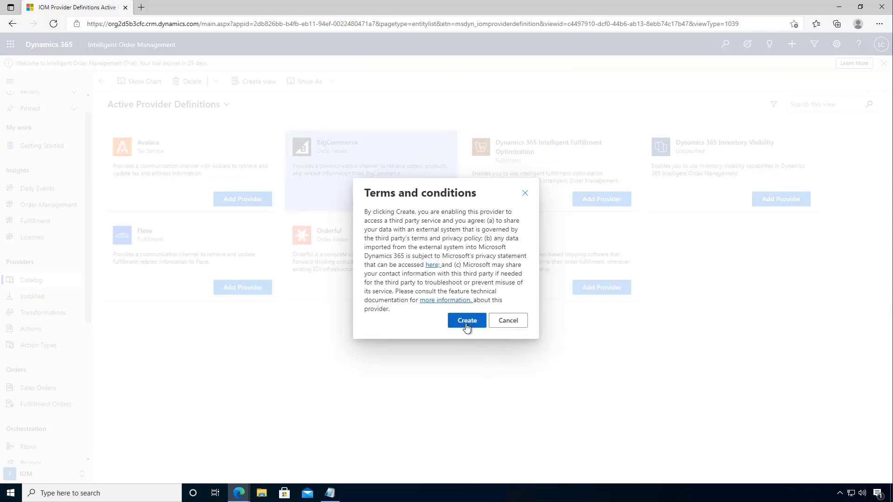
{"action": "left_click", "coordinate": [466, 320]}
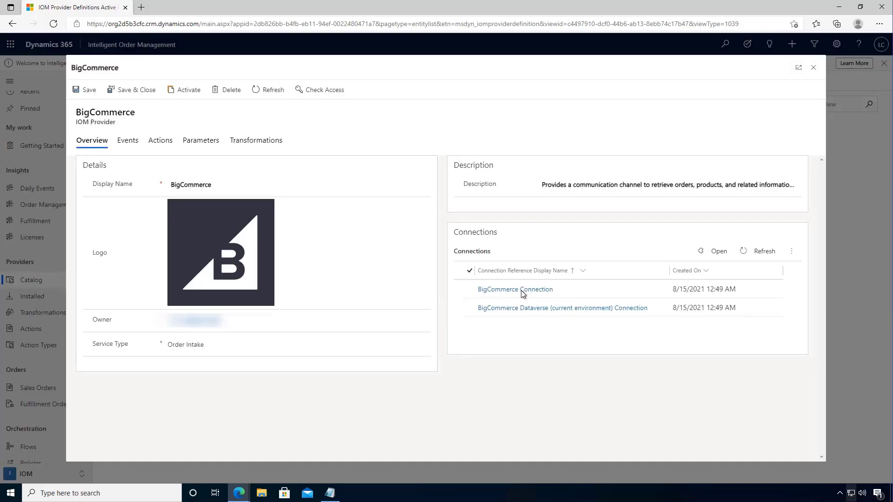
Step: Open the BigCommerce Connection reference and retrieve its connection link
{"action": "left_click", "coordinate": [514, 289]}
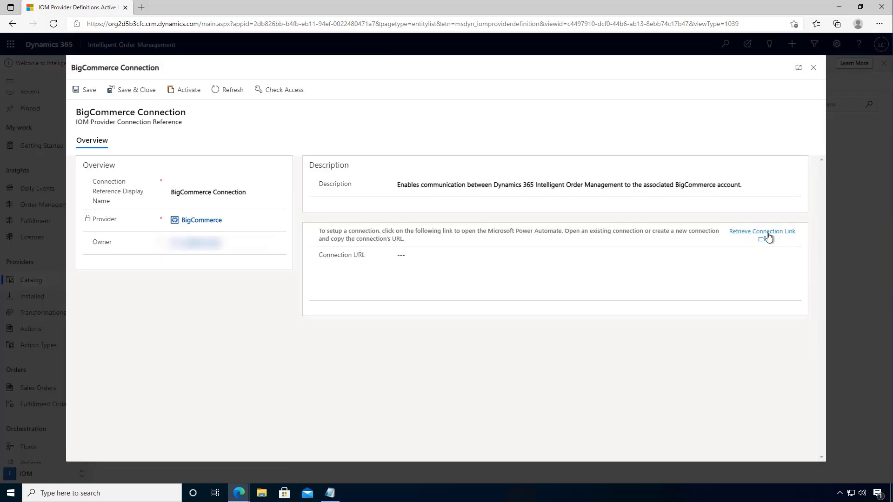
{"action": "left_click", "coordinate": [761, 231]}
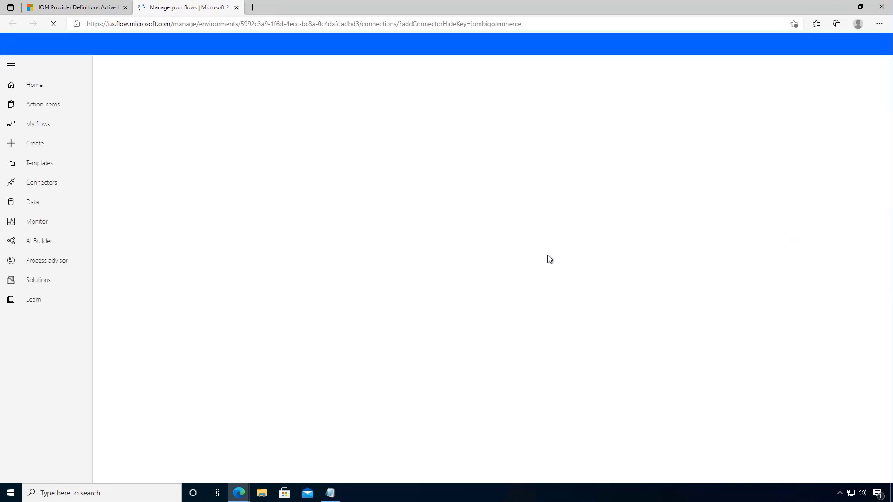
Step: Start a new Power Automate connection and choose the BigCommerce connector
{"action": "left_click", "coordinate": [32, 201]}
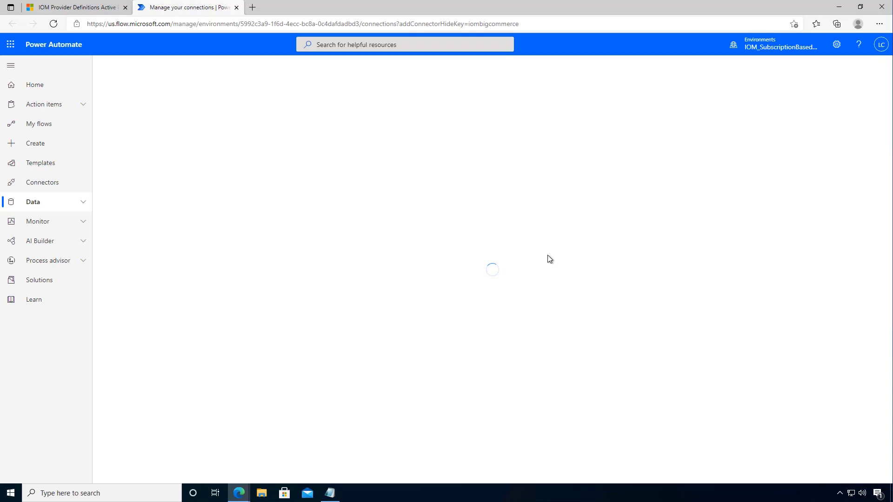
{"action": "mouse_move", "coordinate": [768, 478]}
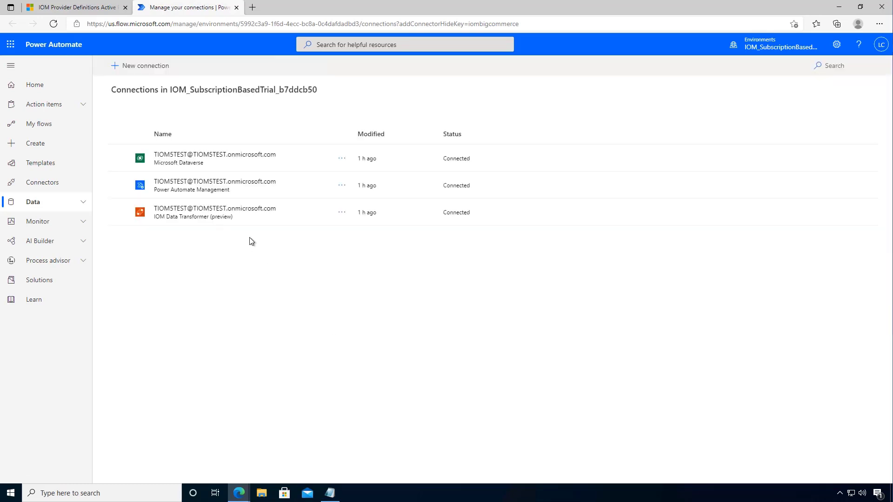
{"action": "left_click", "coordinate": [144, 65]}
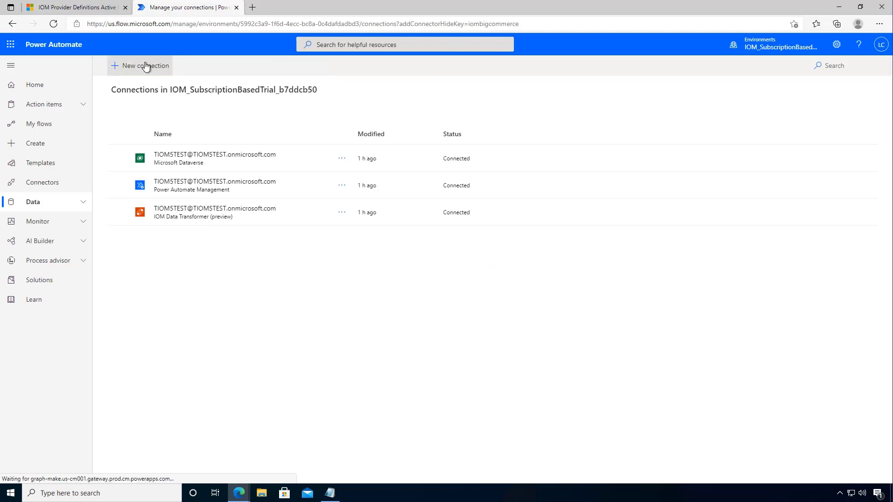
{"action": "left_click", "coordinate": [140, 66]}
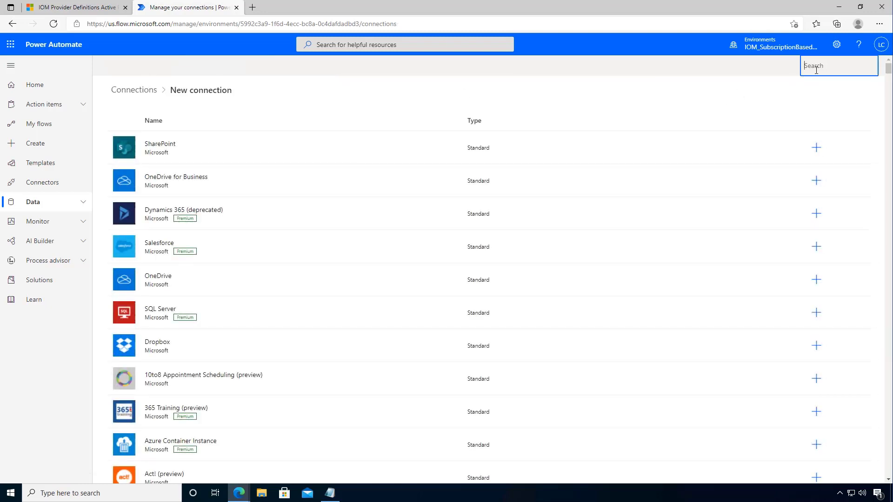
{"action": "type", "text": "Bi"}
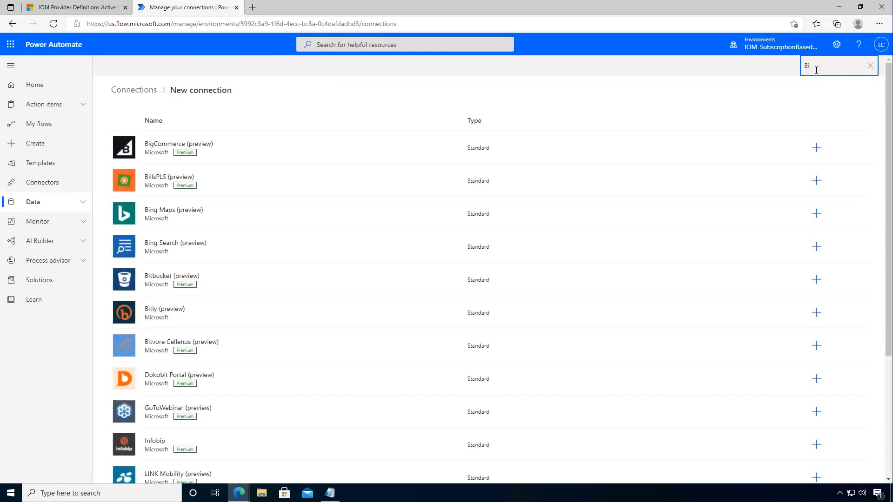
{"action": "left_click", "coordinate": [178, 143]}
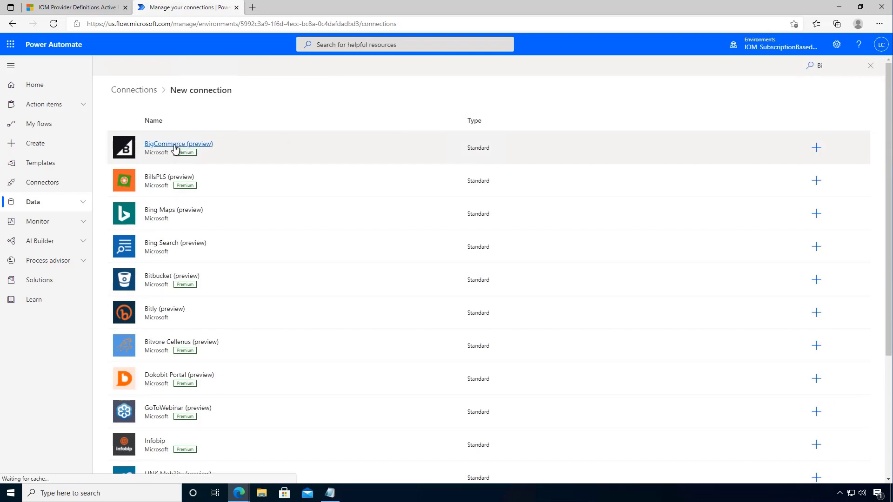
{"action": "left_click", "coordinate": [178, 144]}
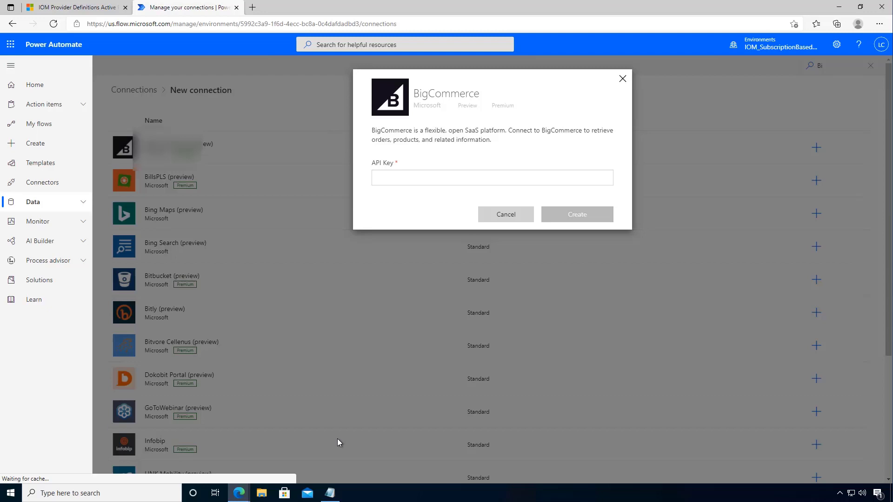
Step: Create the BigCommerce connection with the API key and open its details page
{"action": "left_click", "coordinate": [329, 493]}
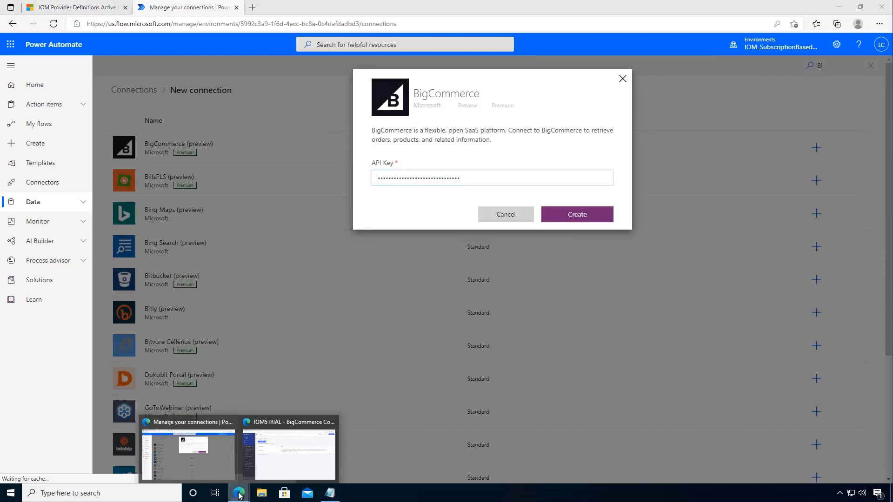
{"action": "left_click", "coordinate": [576, 214]}
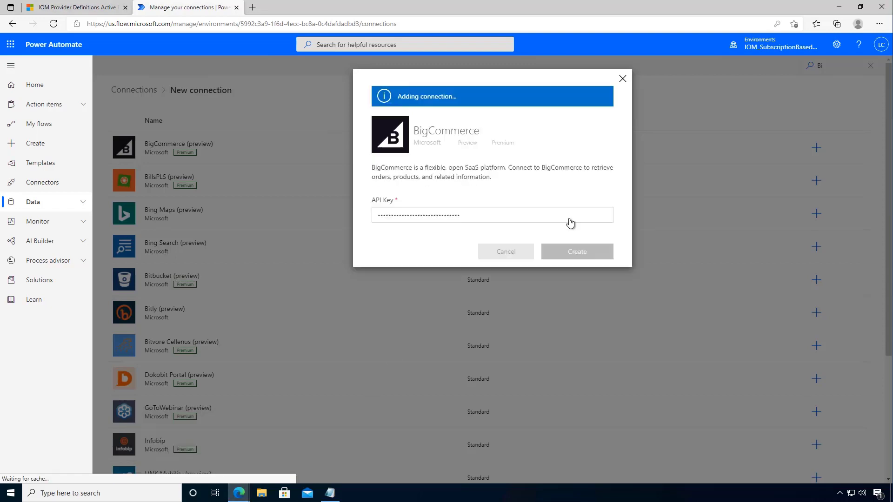
{"action": "left_click", "coordinate": [576, 252]}
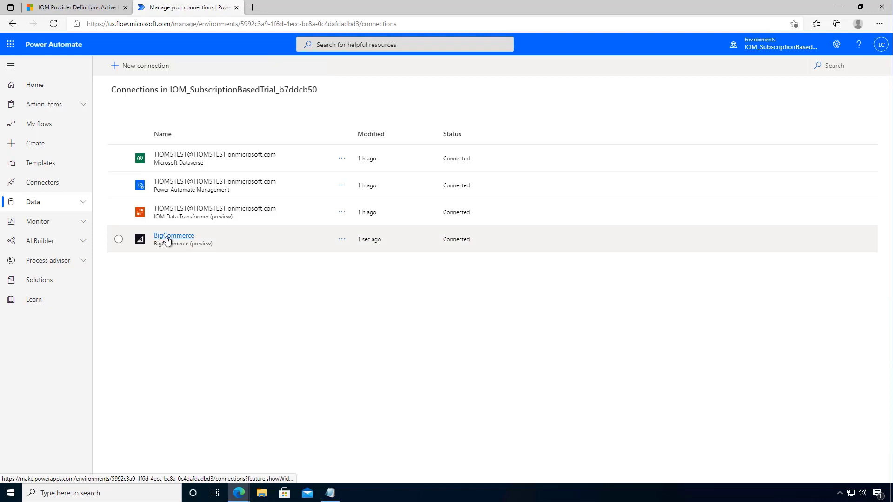
{"action": "left_click", "coordinate": [174, 235]}
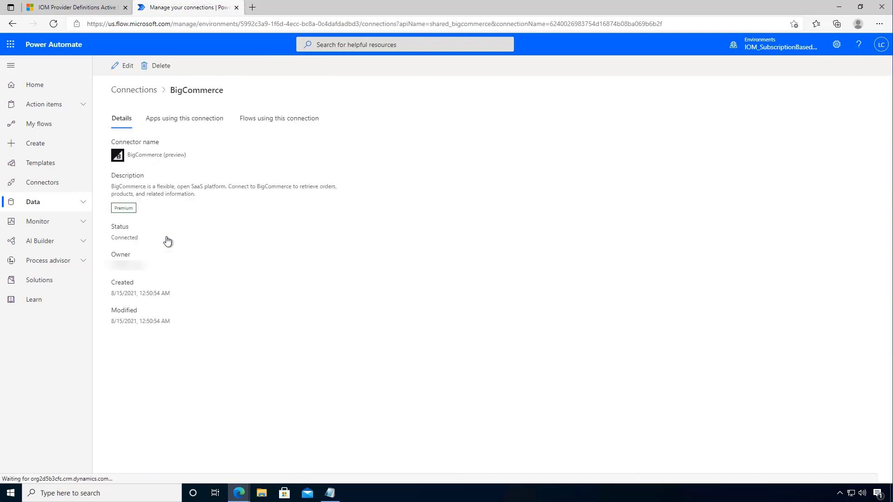
{"action": "left_click", "coordinate": [364, 23]}
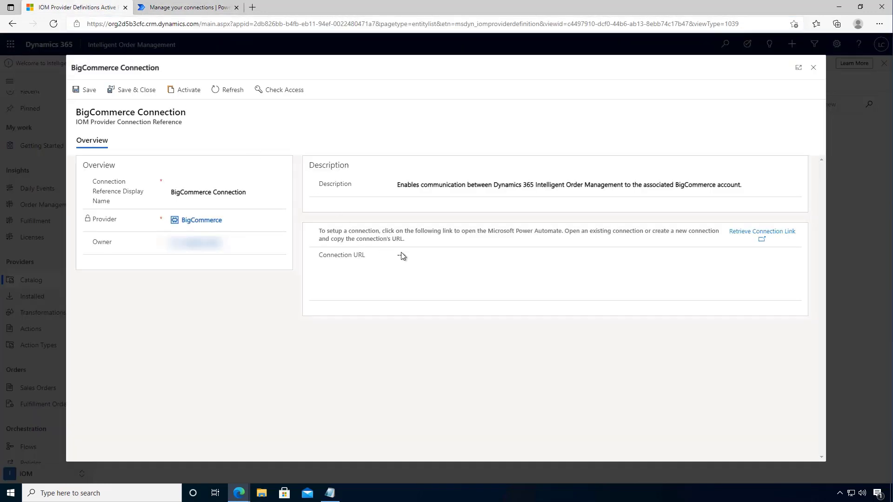
Step: Paste the Power Automate URL into the BigCommerce Connection reference, activate it, and return to the provider
{"action": "type", "text": "https://us.flow.microsoft.com/manage/environments/5992c3a9-1f6d-4ecc-bc8a-0c4dafdadbd3/connections?apiName=shared_bigcommerce&connectionName=6240026983754d16874b08ba069b6b2f"}
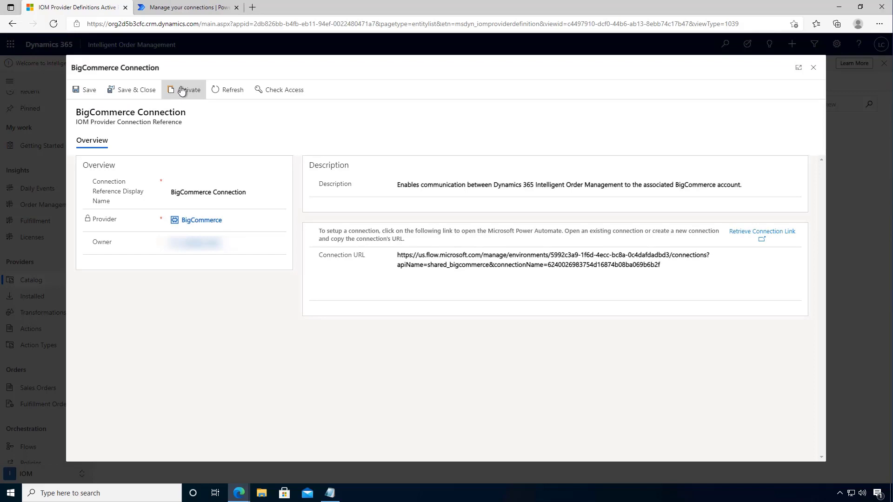
{"action": "left_click", "coordinate": [189, 89]}
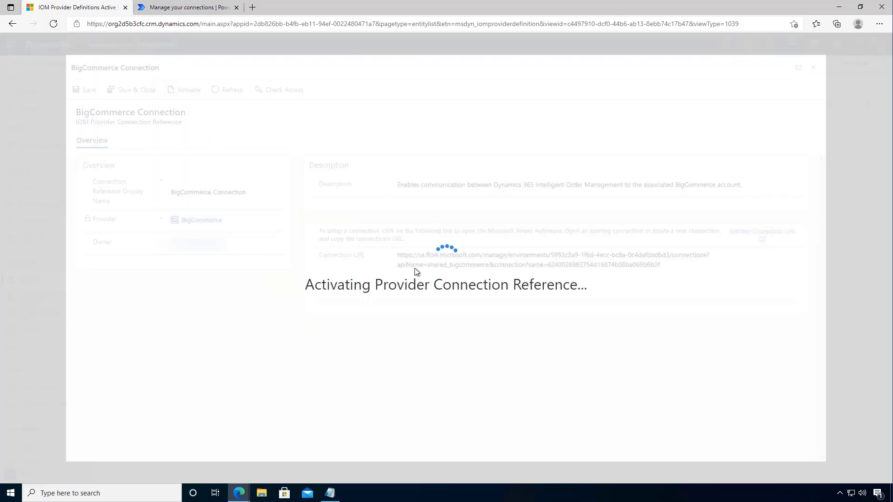
{"action": "left_click", "coordinate": [188, 90]}
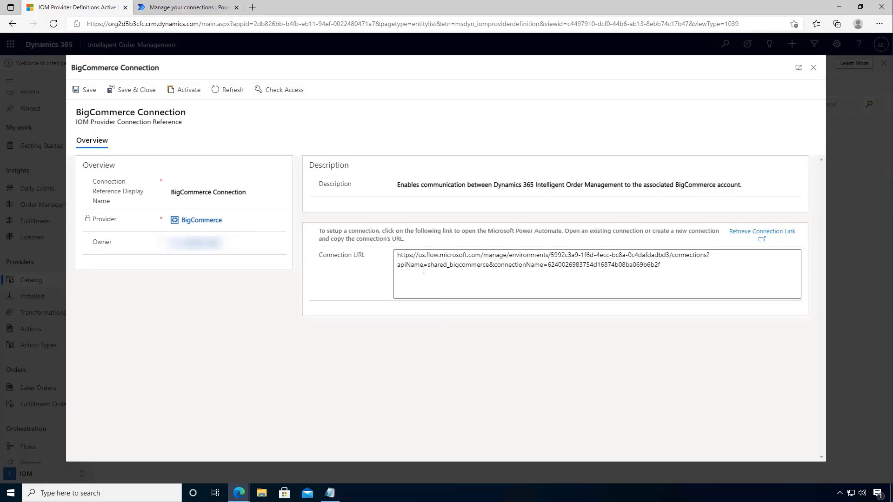
{"action": "left_click", "coordinate": [200, 220]}
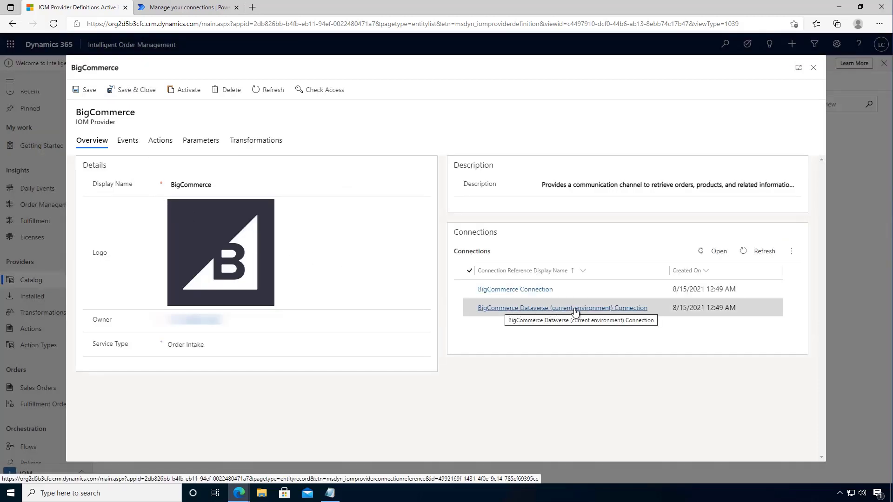
Step: Copy the Microsoft Dataverse connection's URL into the BigCommerce Dataverse reference and activate it
{"action": "left_click", "coordinate": [561, 307]}
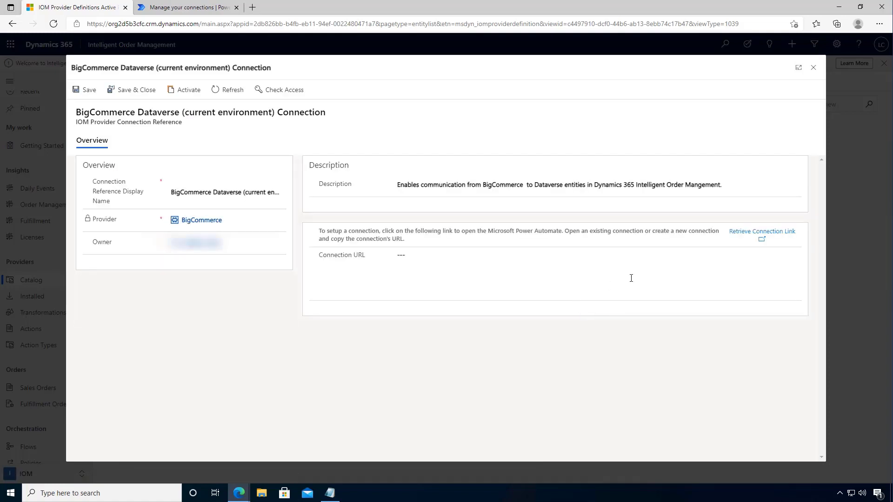
{"action": "mouse_move", "coordinate": [761, 231]}
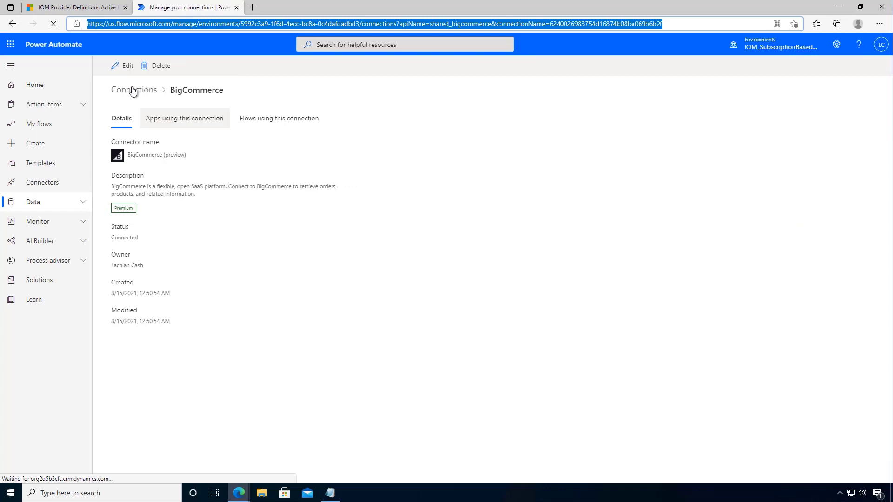
{"action": "left_click", "coordinate": [133, 90]}
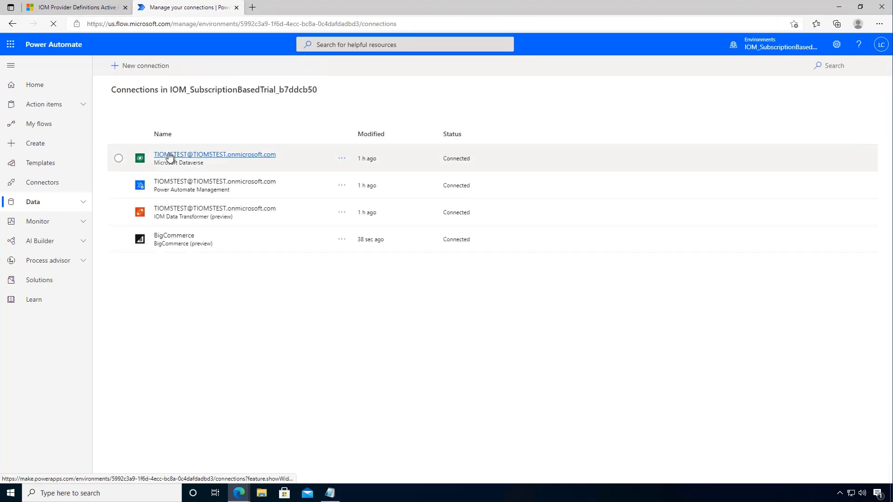
{"action": "left_click", "coordinate": [215, 154]}
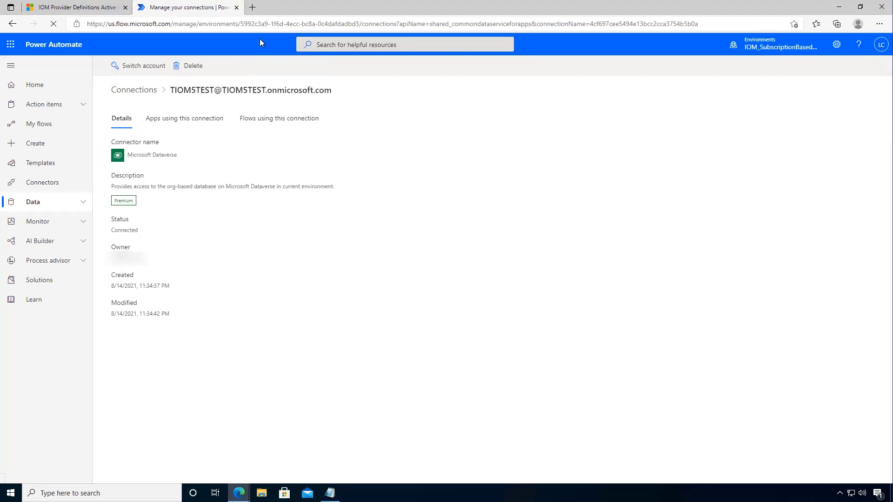
{"action": "left_click", "coordinate": [250, 24]}
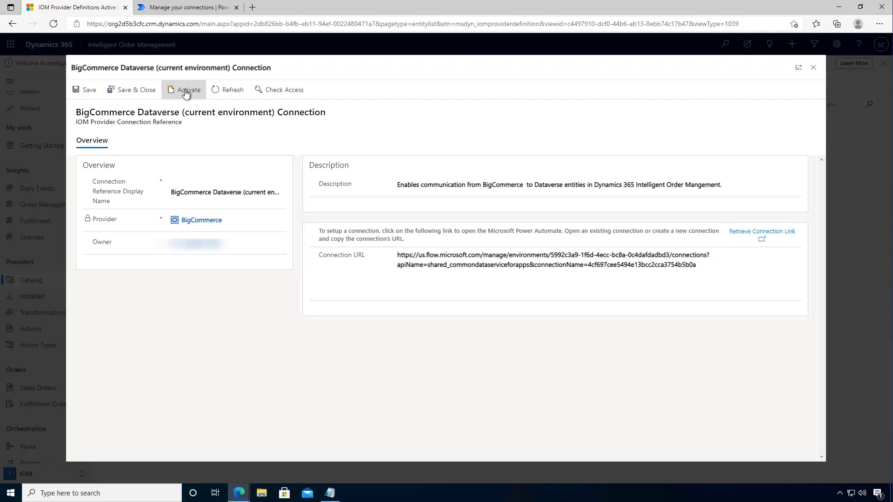
{"action": "left_click", "coordinate": [201, 219]}
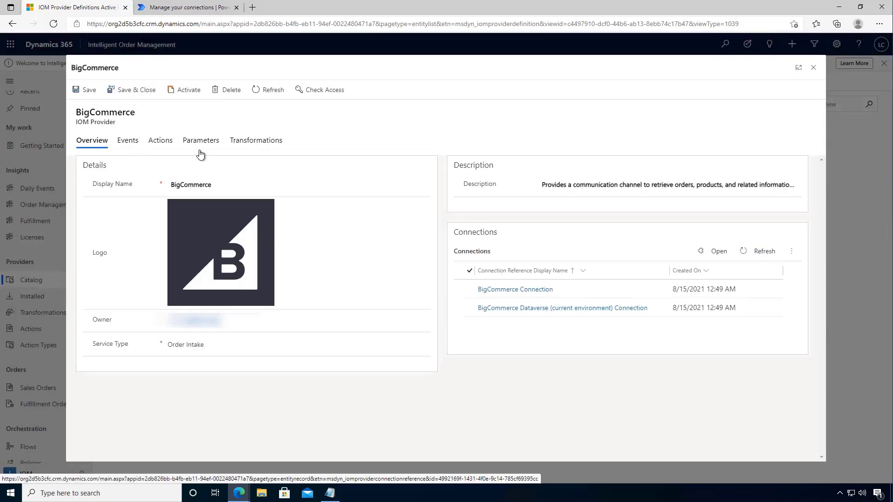
Step: Show the provider's parameters and select the store hash from the BigCommerce store address
{"action": "left_click", "coordinate": [201, 140]}
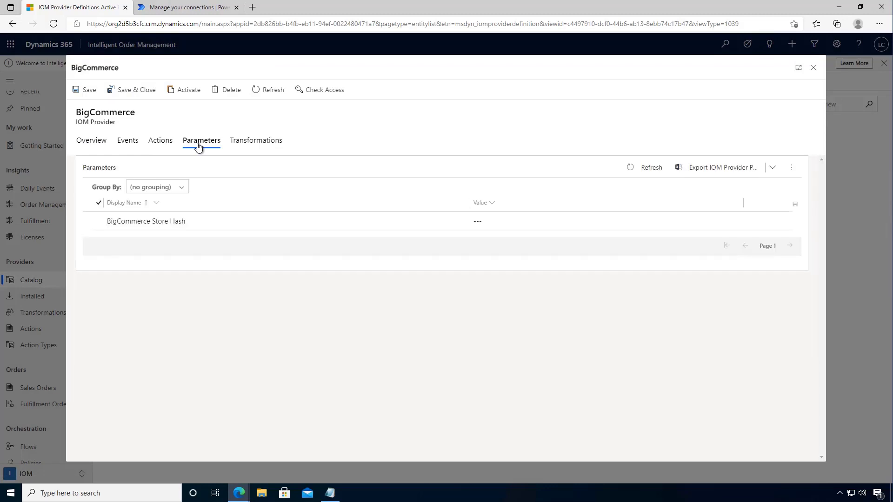
{"action": "mouse_move", "coordinate": [239, 492]}
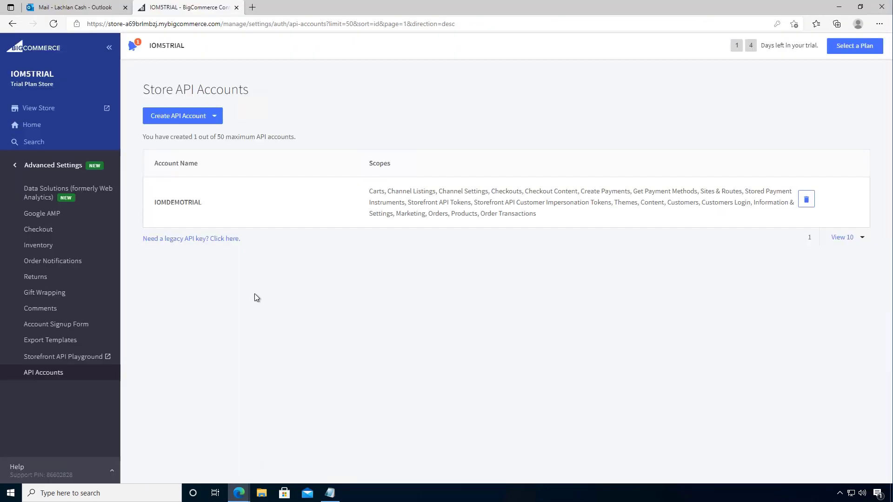
{"action": "left_click", "coordinate": [125, 23]}
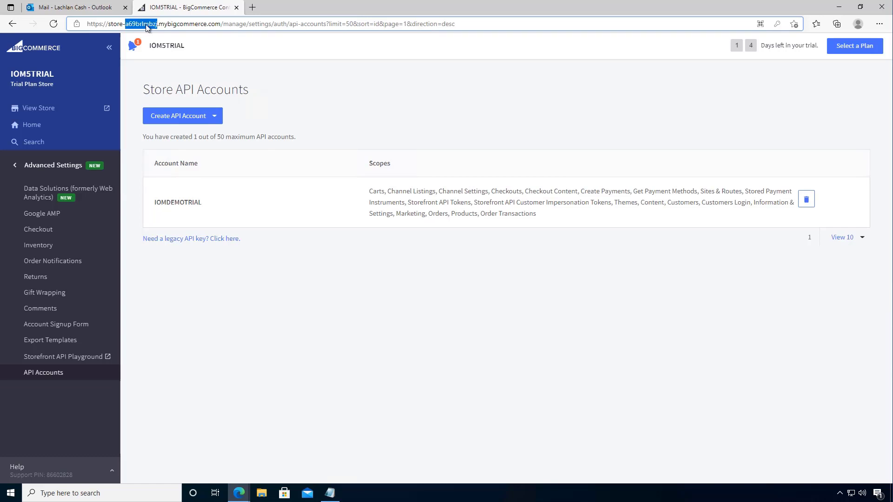
{"action": "mouse_move", "coordinate": [236, 462]}
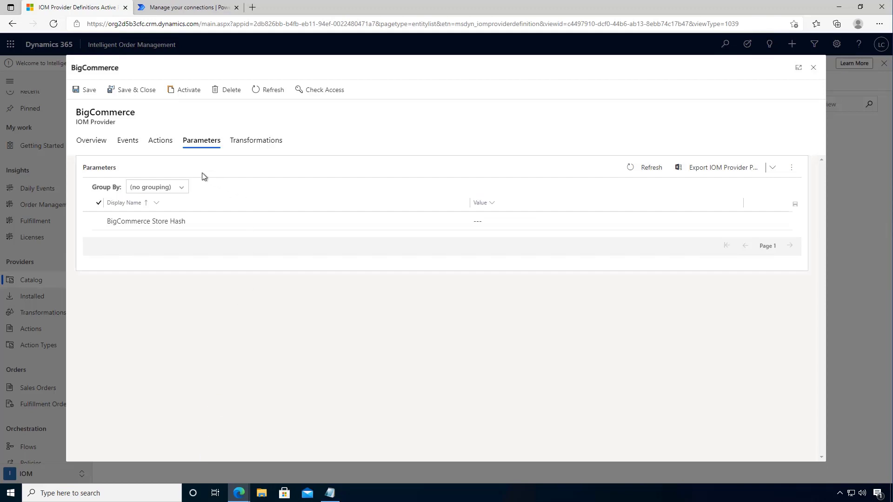
Step: Enter a69brlmbzj as the Store Hash parameter value and save the provider
{"action": "type", "text": "a69brlmbz"}
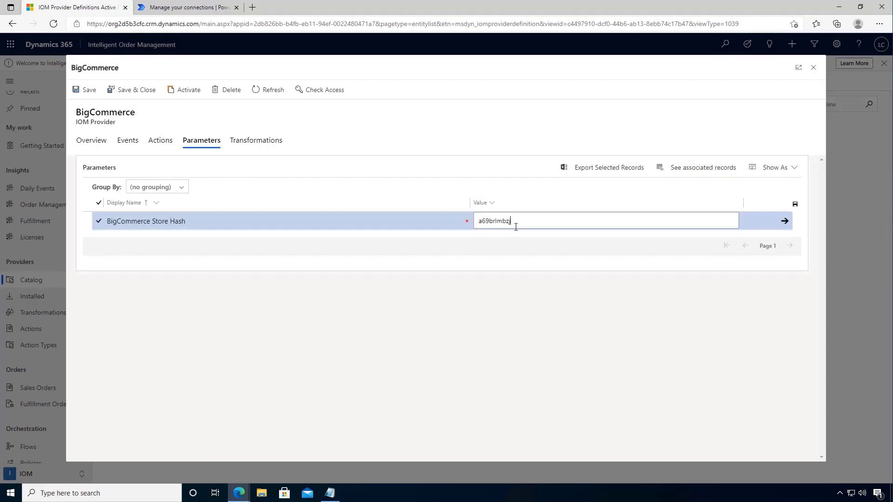
{"action": "left_click", "coordinate": [84, 89]}
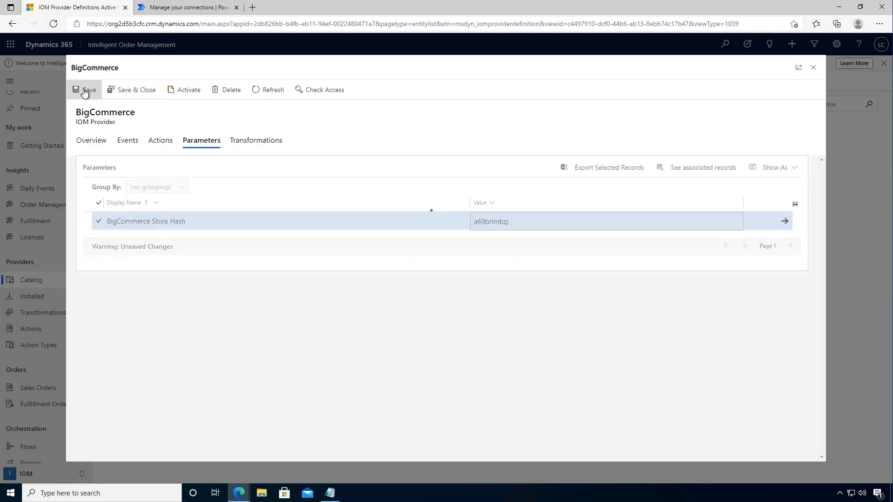
{"action": "left_click", "coordinate": [84, 90]}
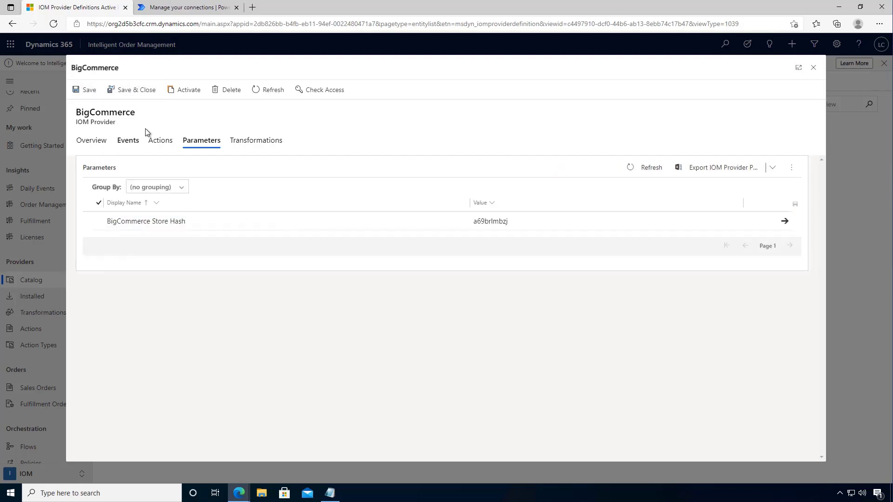
Step: Activate the BigCommerce provider, check its overview, and close the record
{"action": "left_click", "coordinate": [188, 89]}
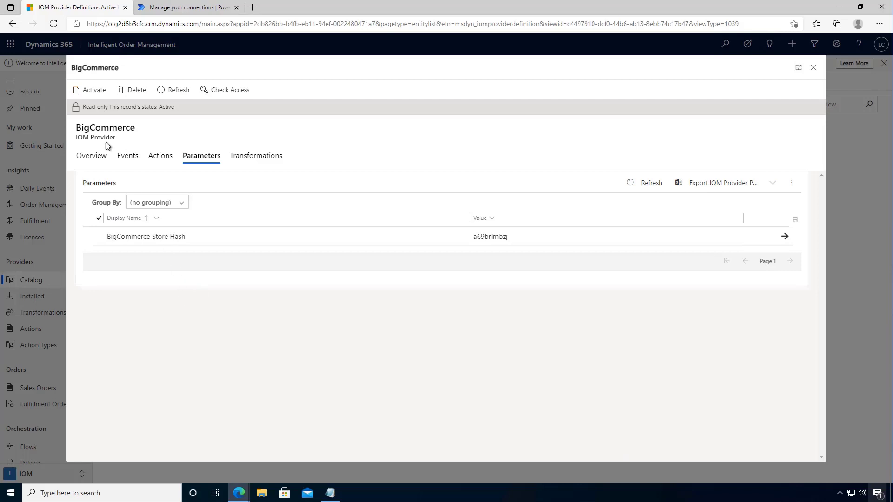
{"action": "left_click", "coordinate": [91, 155]}
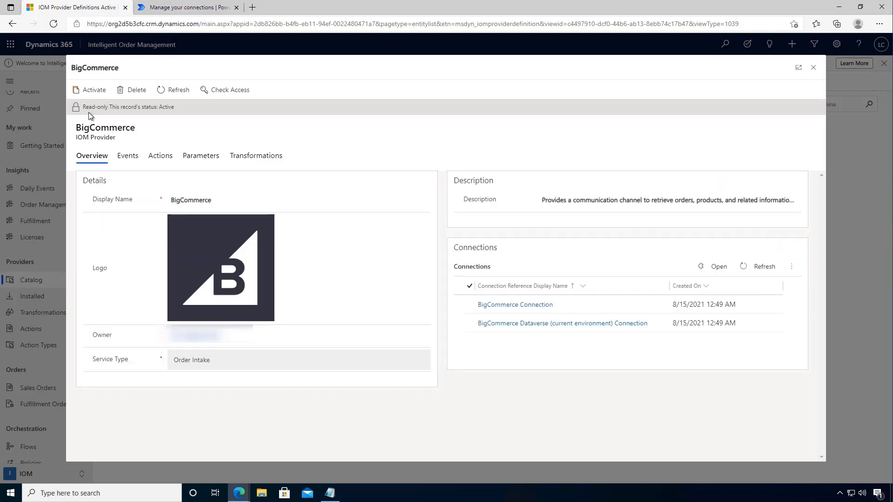
{"action": "mouse_move", "coordinate": [174, 114]}
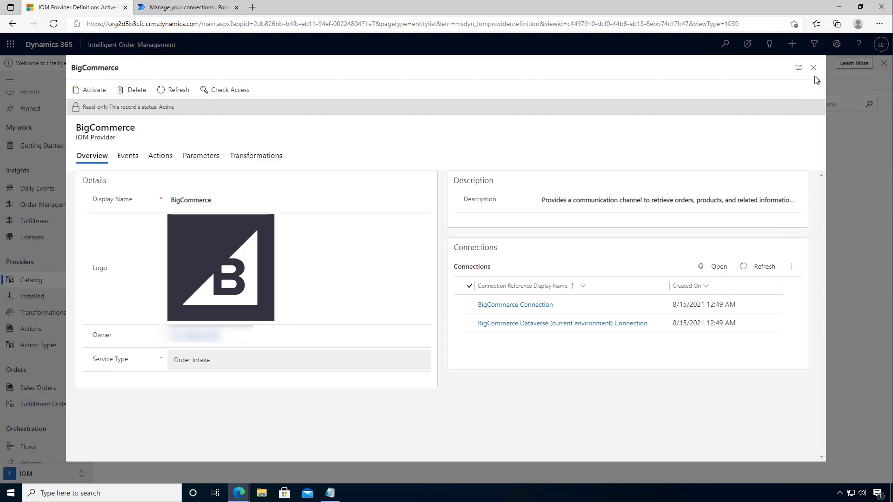
{"action": "left_click", "coordinate": [813, 67]}
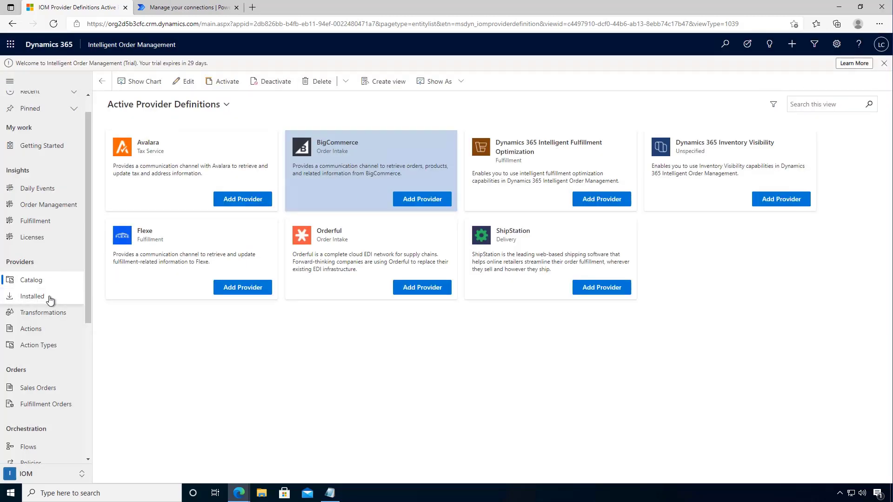
Step: Show the Installed providers list and open the active BigCommerce provider
{"action": "left_click", "coordinate": [33, 296]}
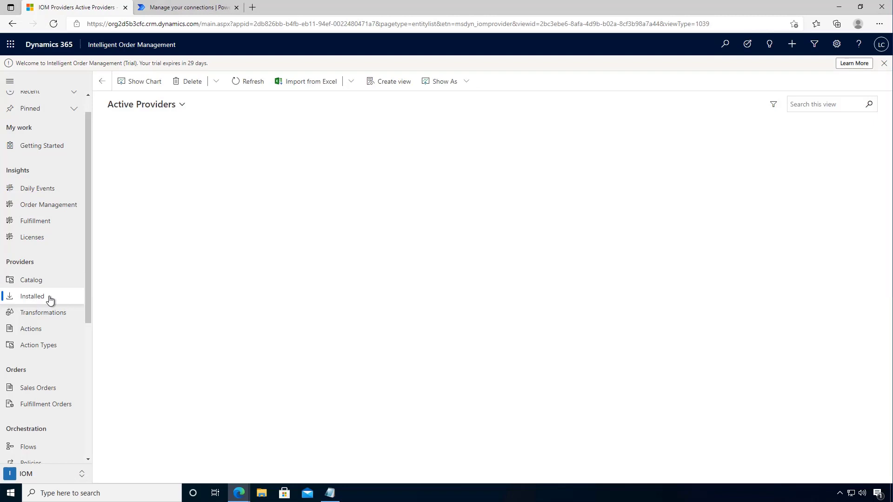
{"action": "left_click", "coordinate": [32, 296]}
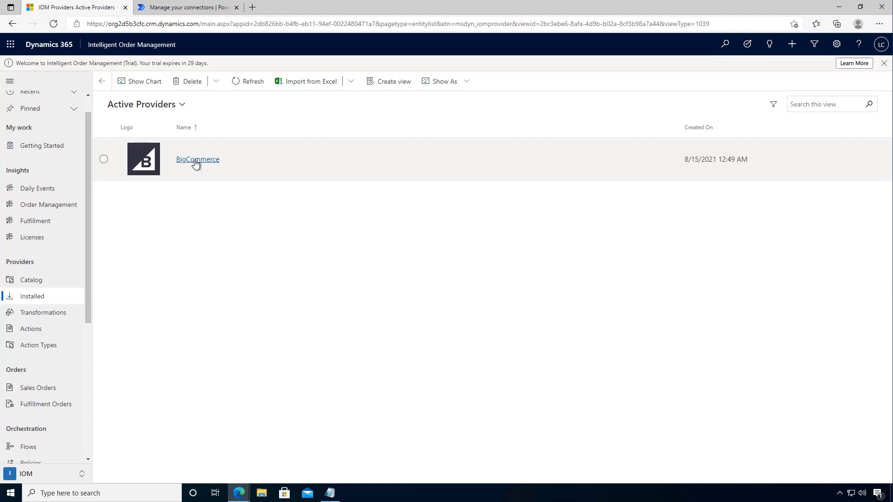
{"action": "left_click", "coordinate": [198, 159]}
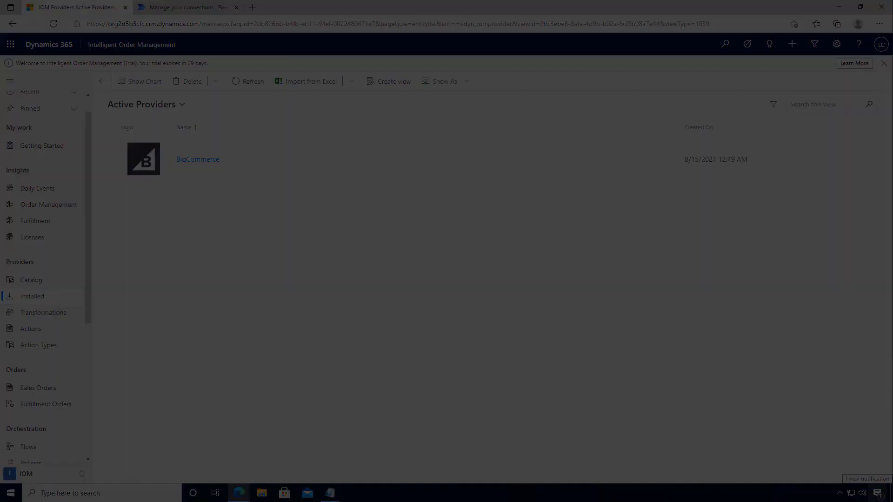